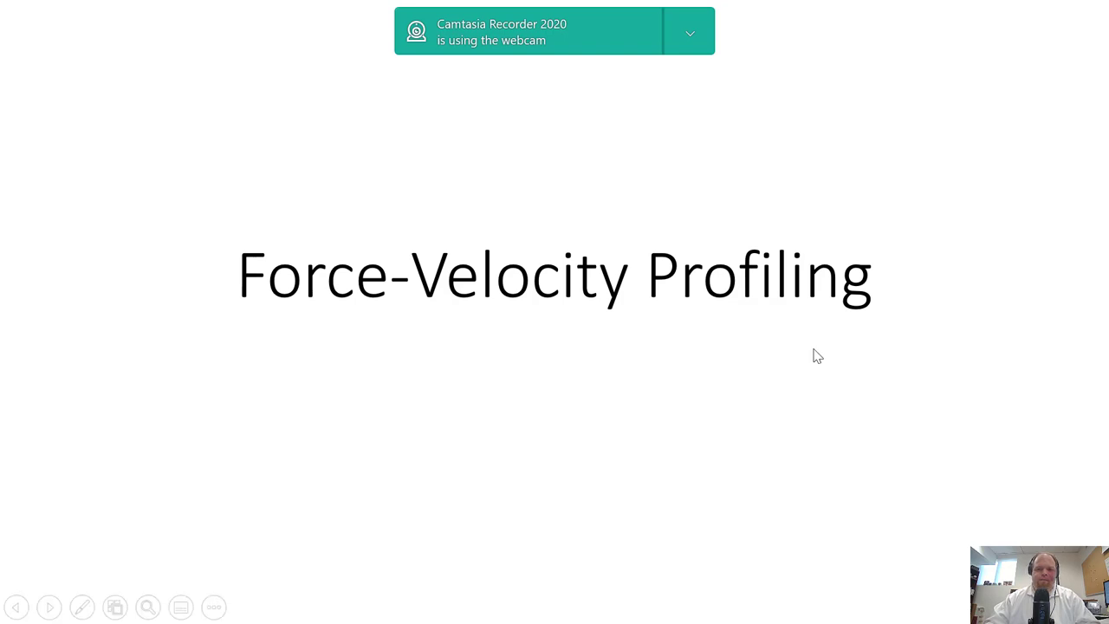
Advance the slideshow toward the Loaded Jumps slide
key("right")
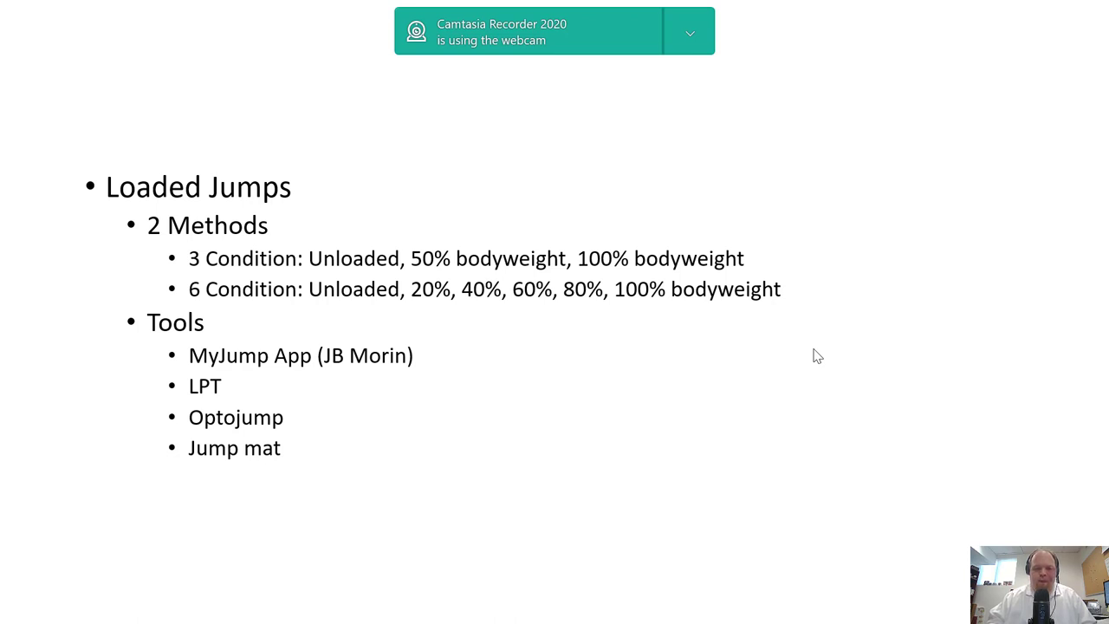
key("Right")
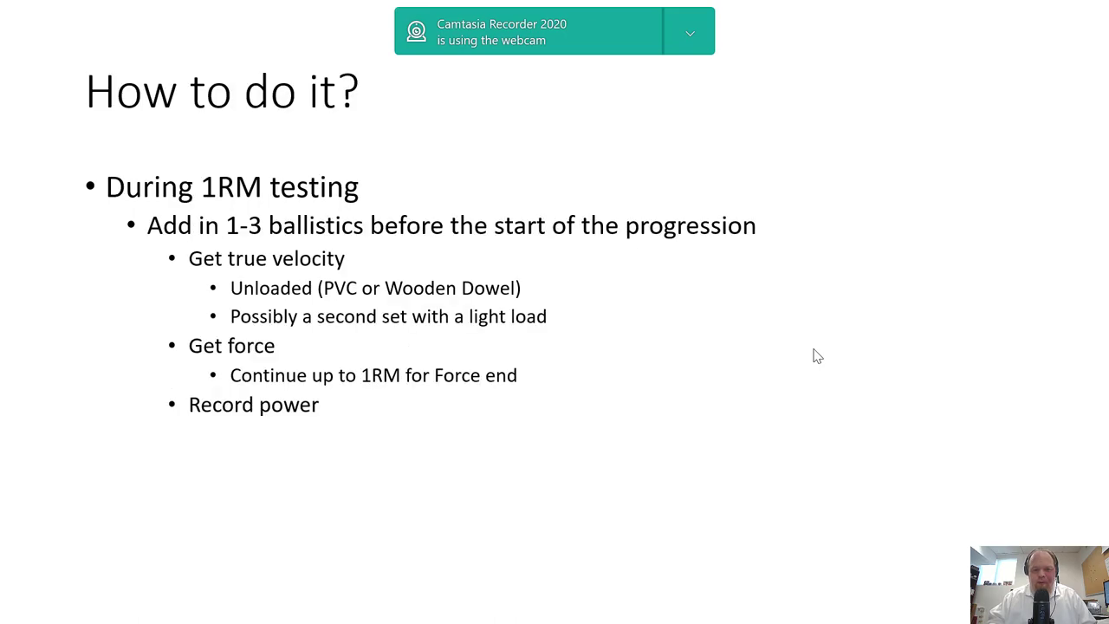
key("Right")
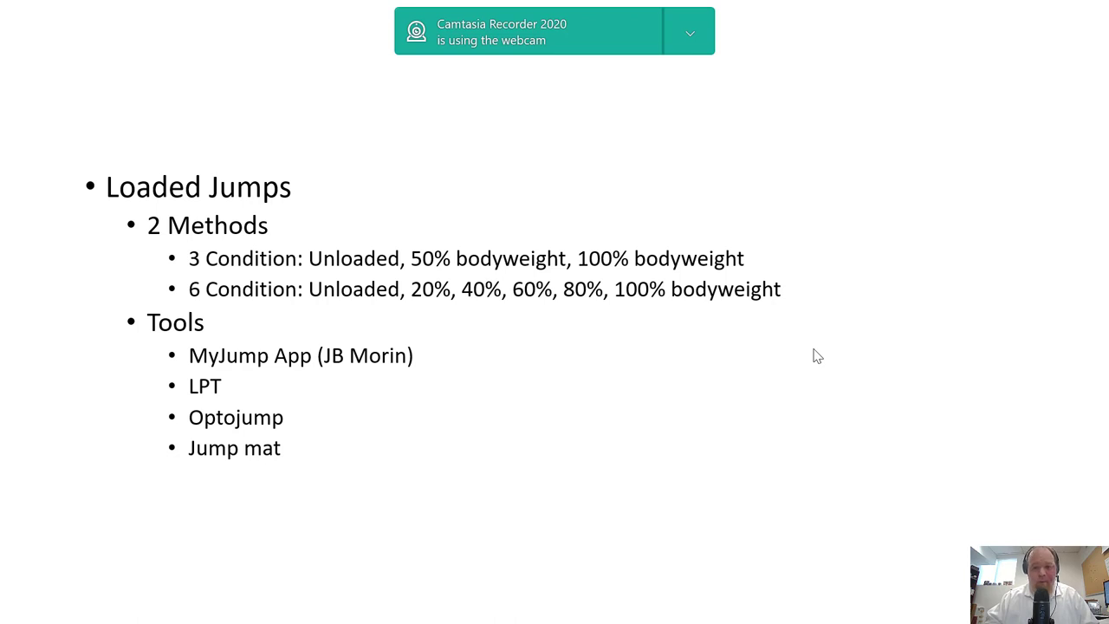
Advance to the 'How to do it continued' slide and end the slideshow
key("Right")
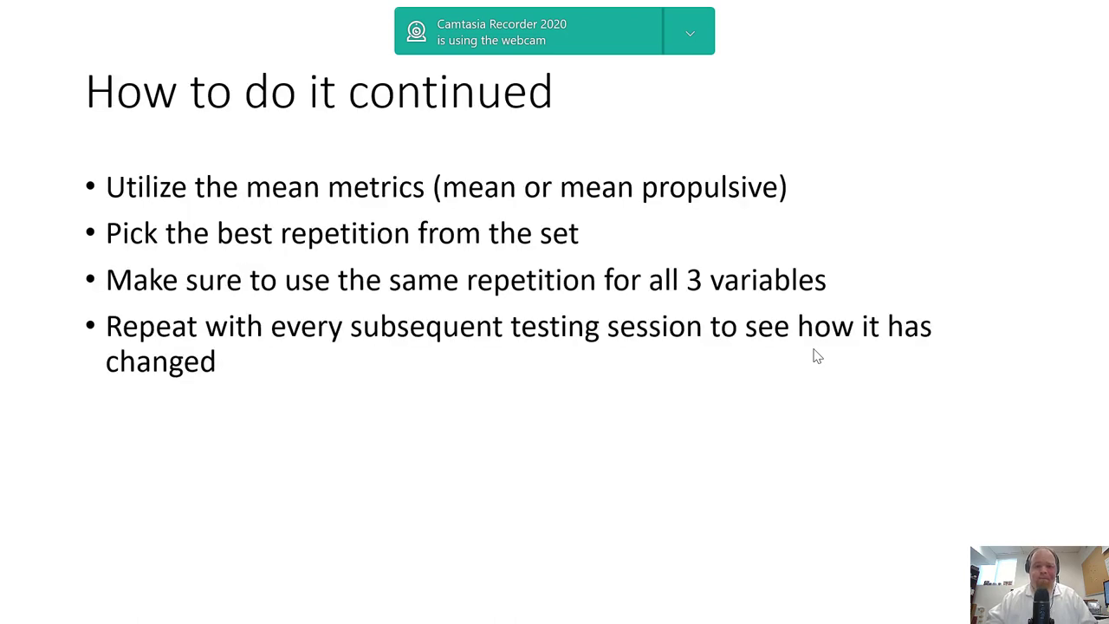
key("right")
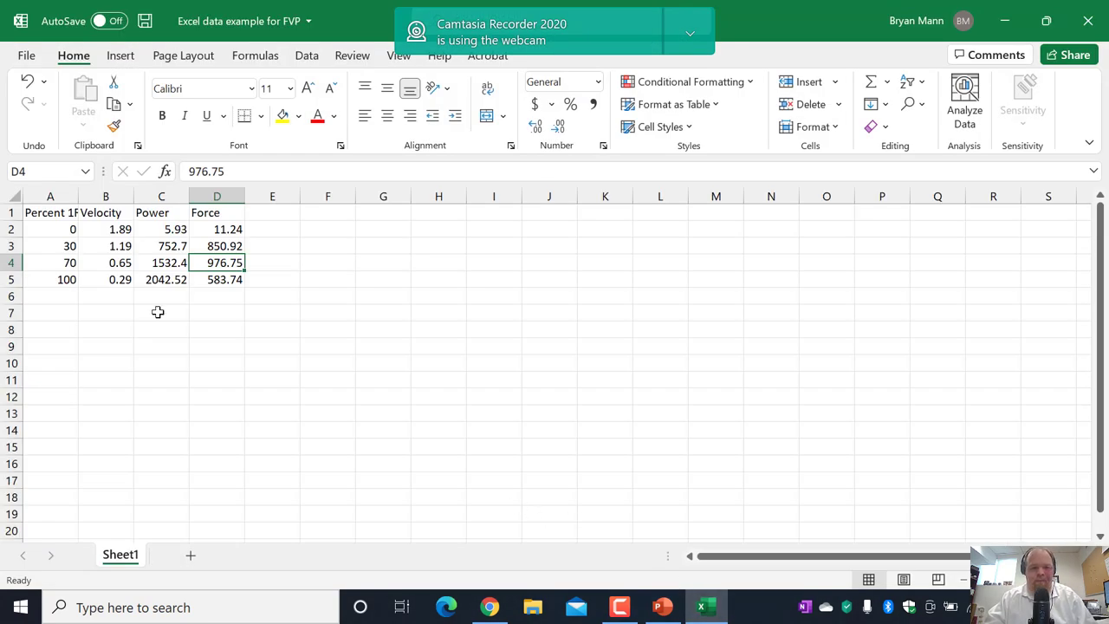
left_click(49, 229)
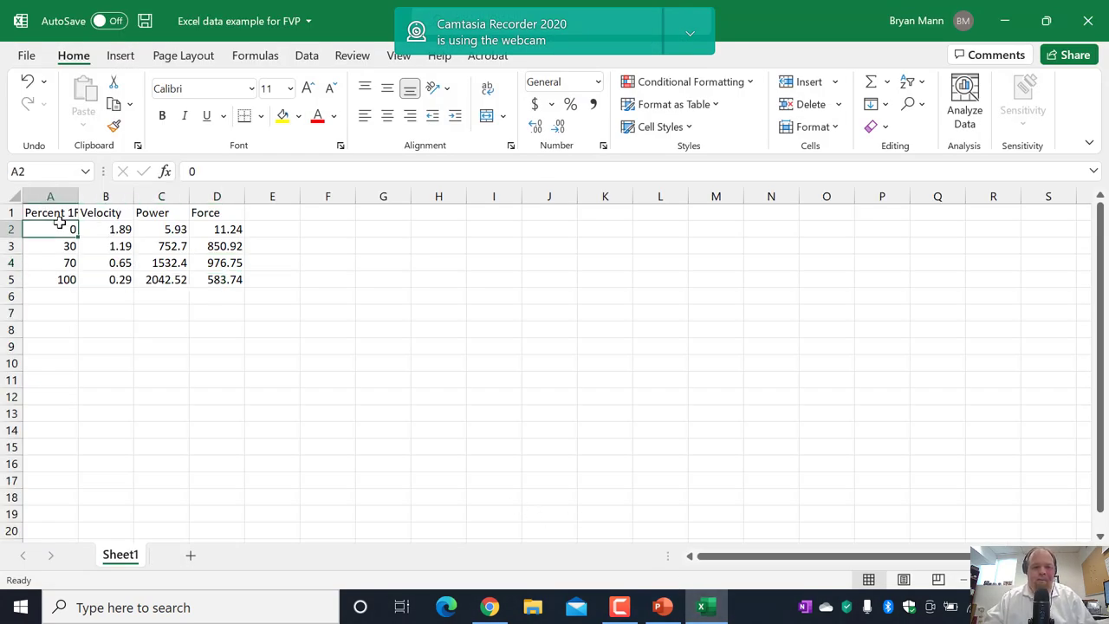
left_click(49, 245)
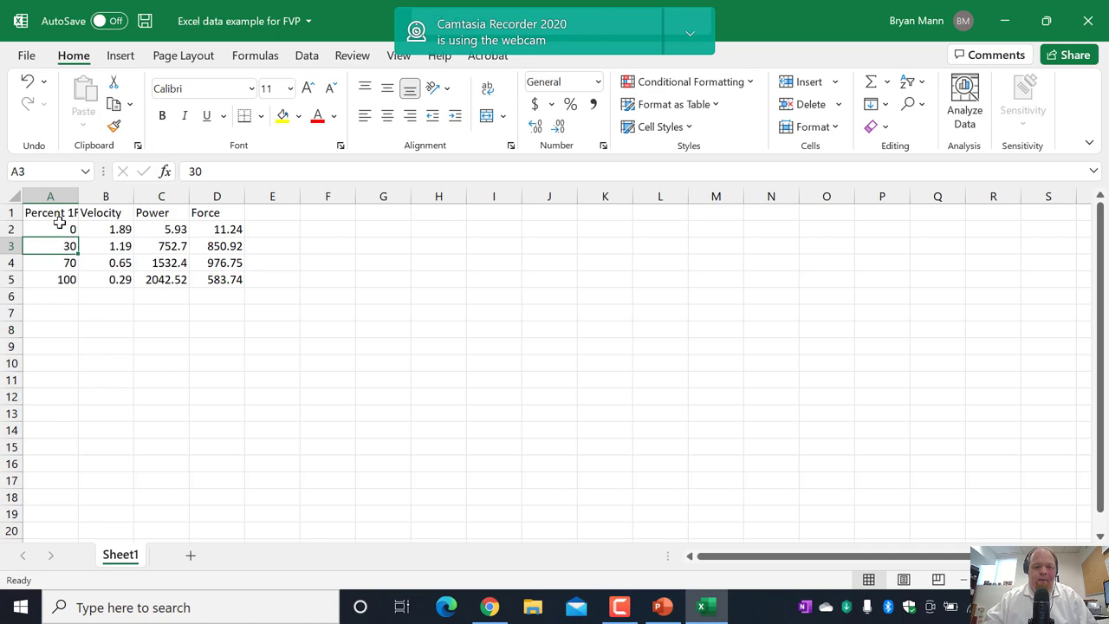
left_click(66, 279)
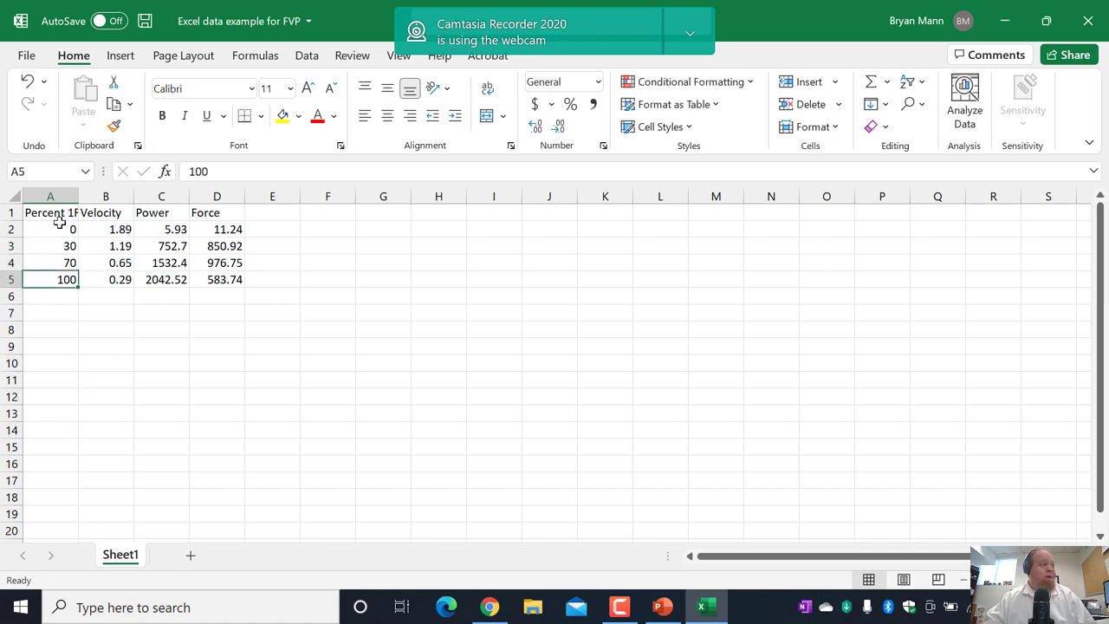
left_click(105, 279)
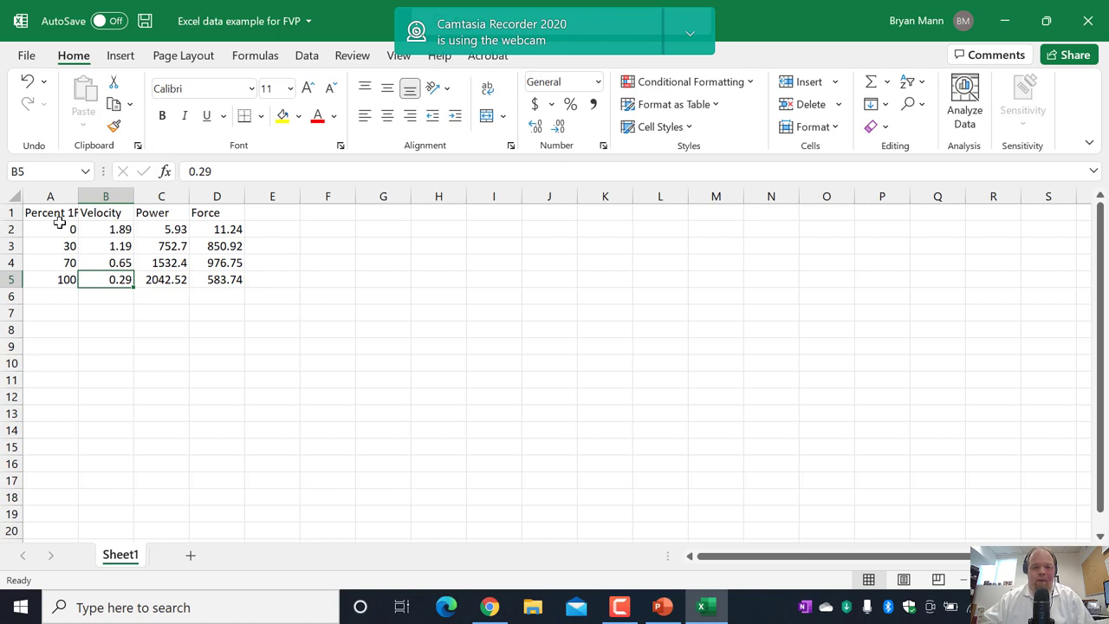
left_click(106, 263)
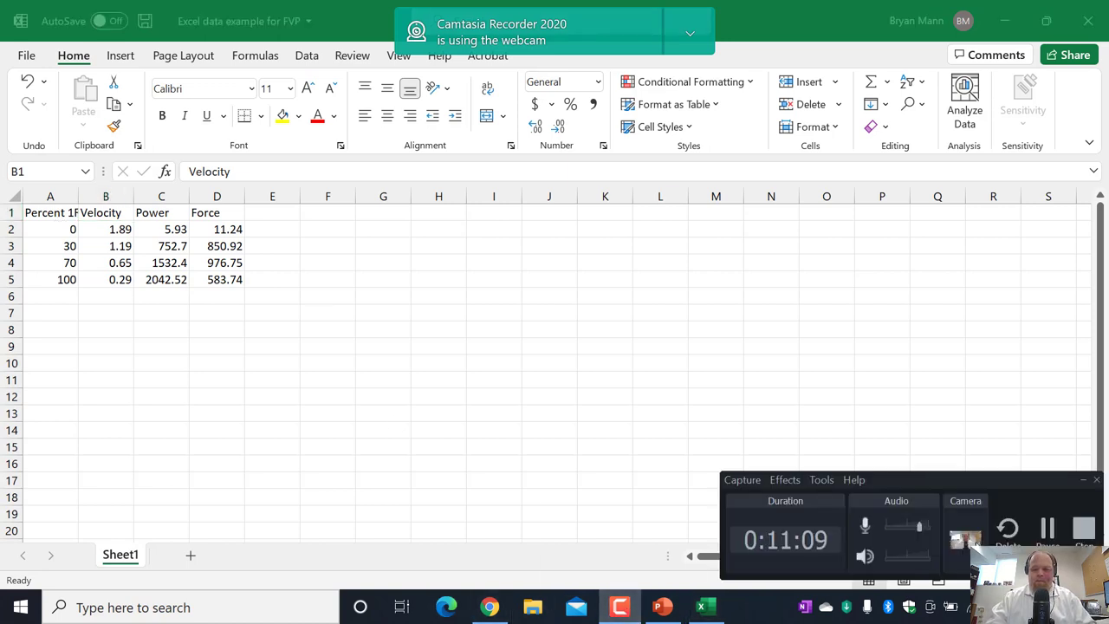
left_click(161, 213)
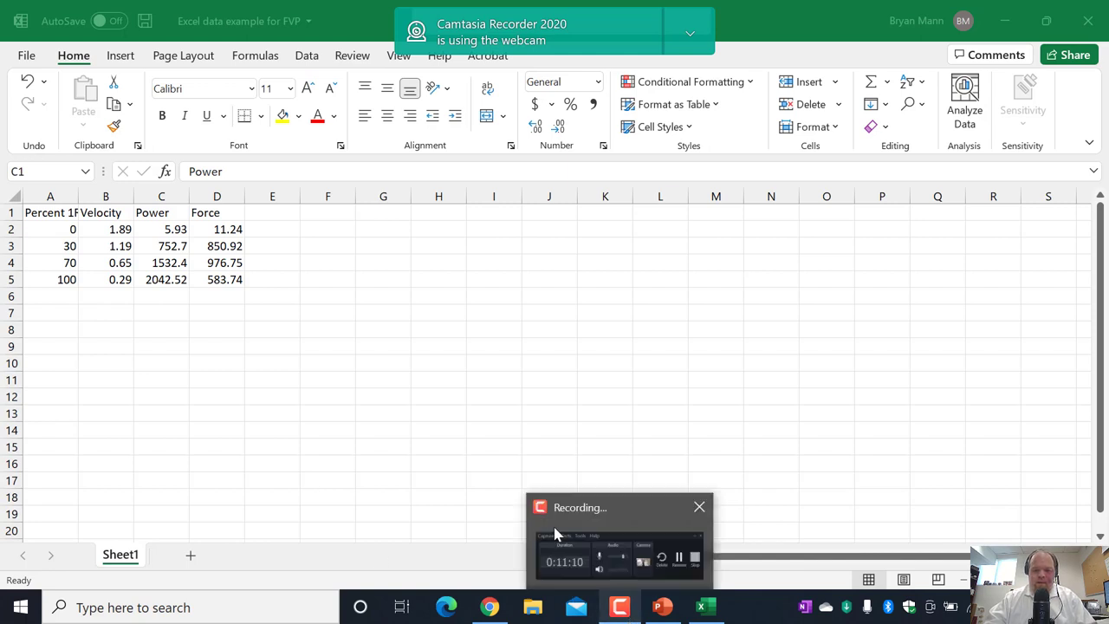
left_click(161, 212)
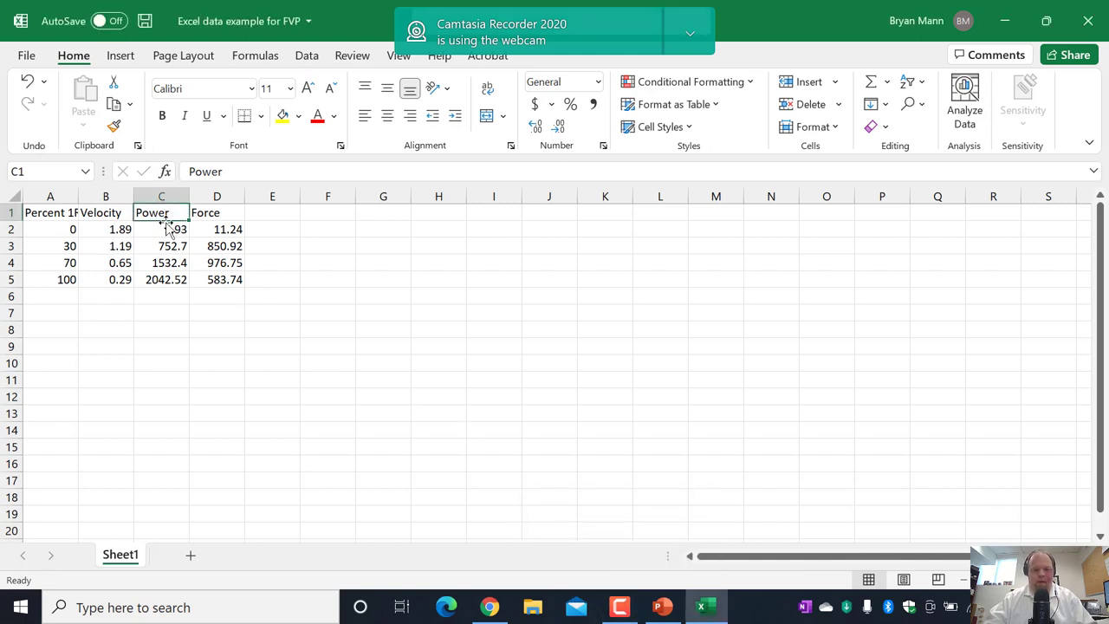
Move the Power values C2:C5 aside and swap the Force values into their place
left_click_drag(161, 229, 162, 279)
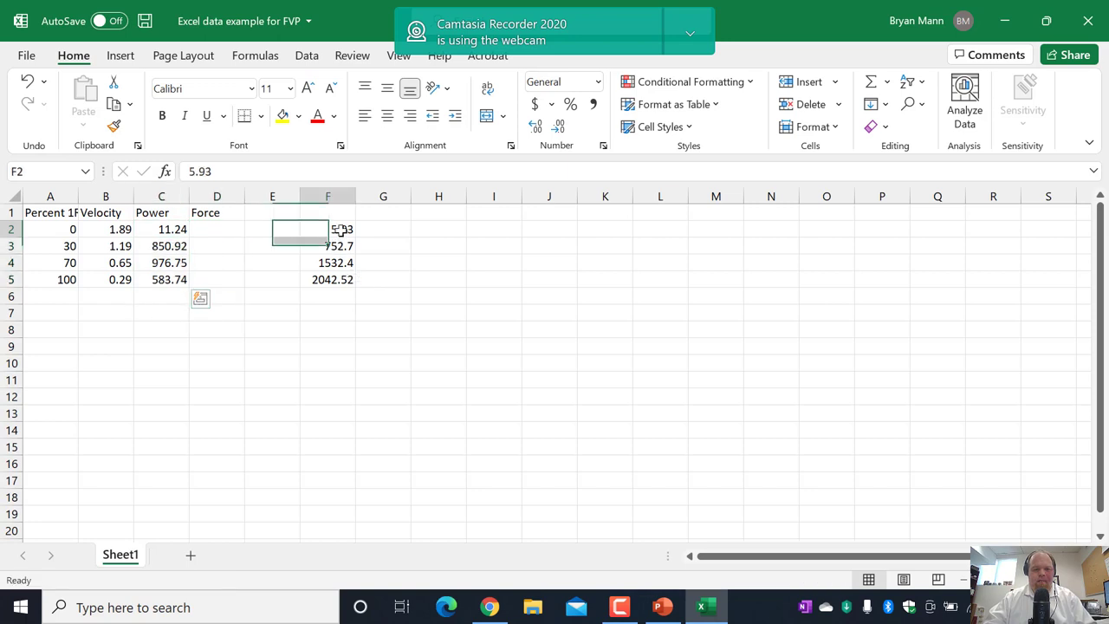
left_click_drag(327, 229, 327, 279)
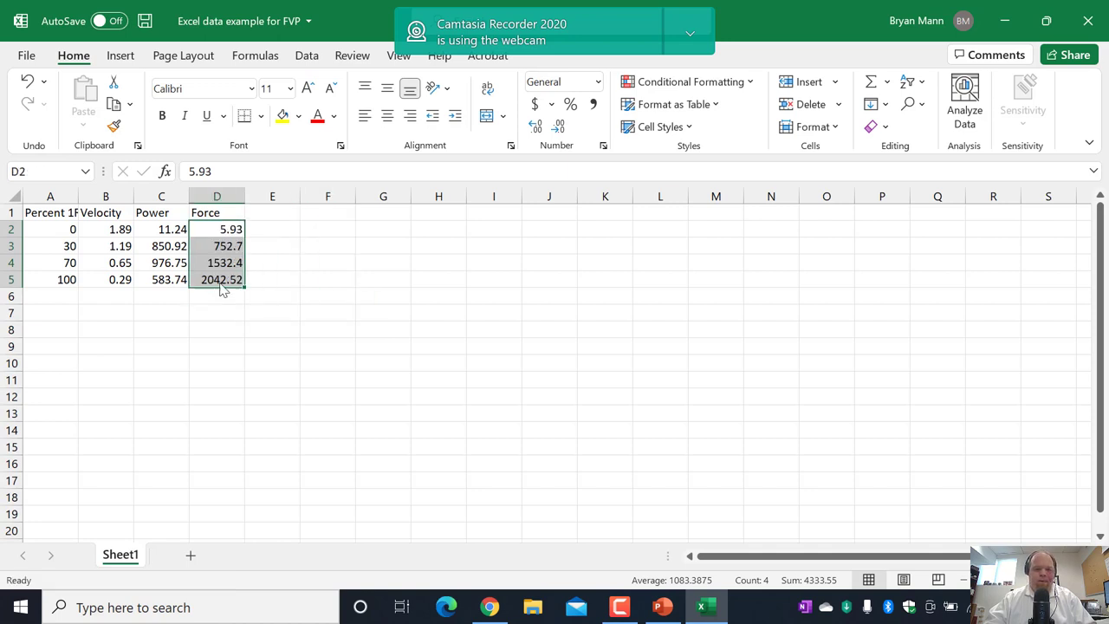
left_click(327, 279)
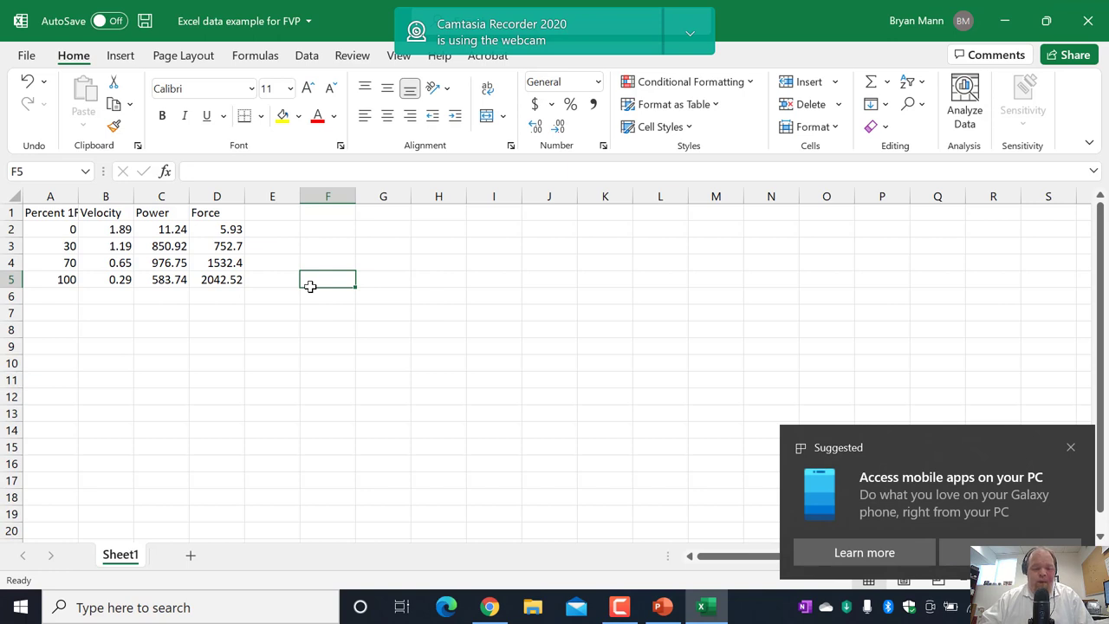
Select cells A1 to C5 covering Percent 1RM, Velocity and Power
left_click(1070, 447)
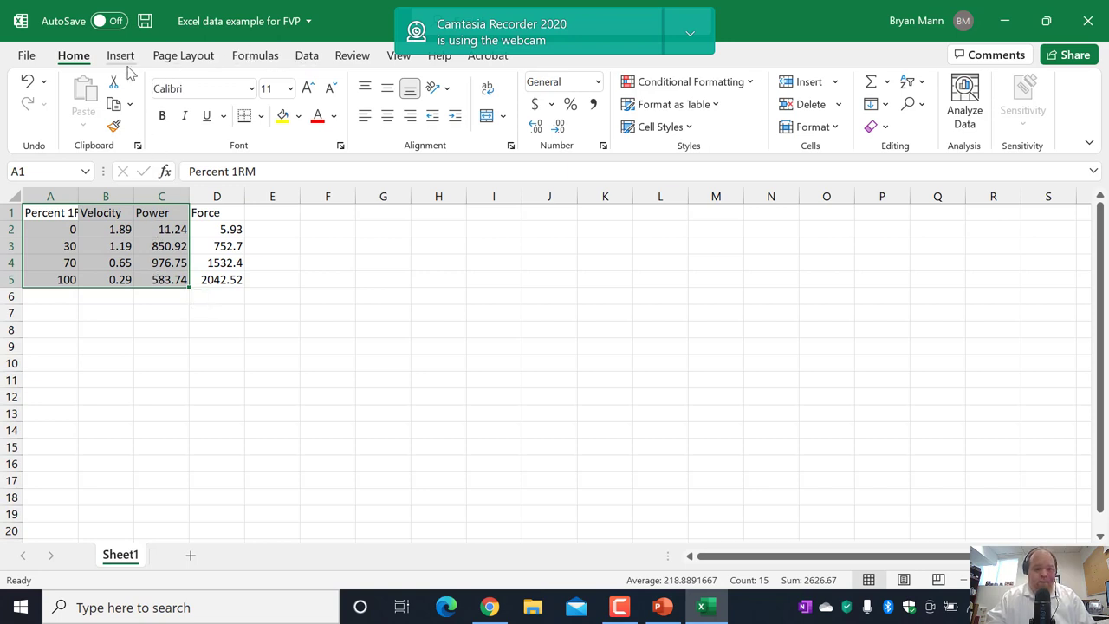
Insert a scatter chart of the selected data and pick out the Power series
left_click(119, 55)
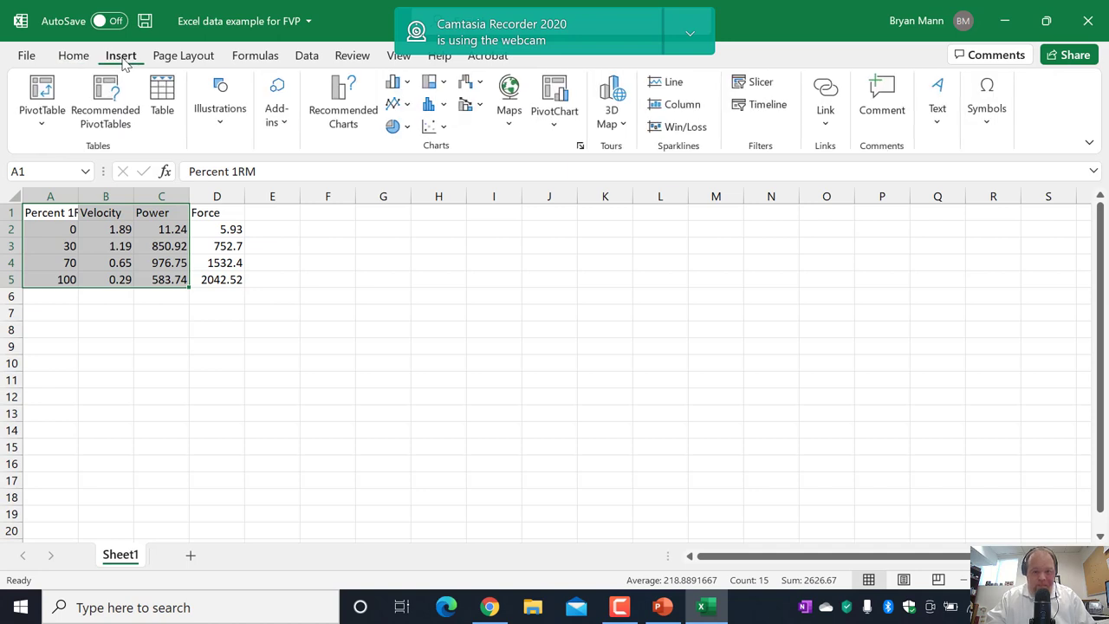
mouse_move(343, 100)
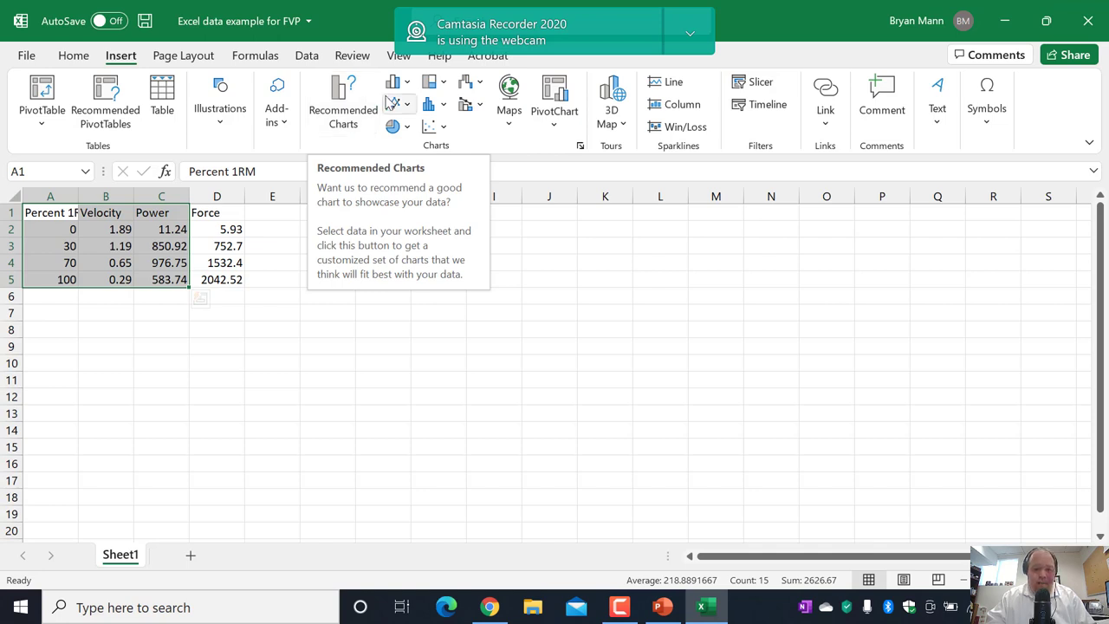
left_click(428, 127)
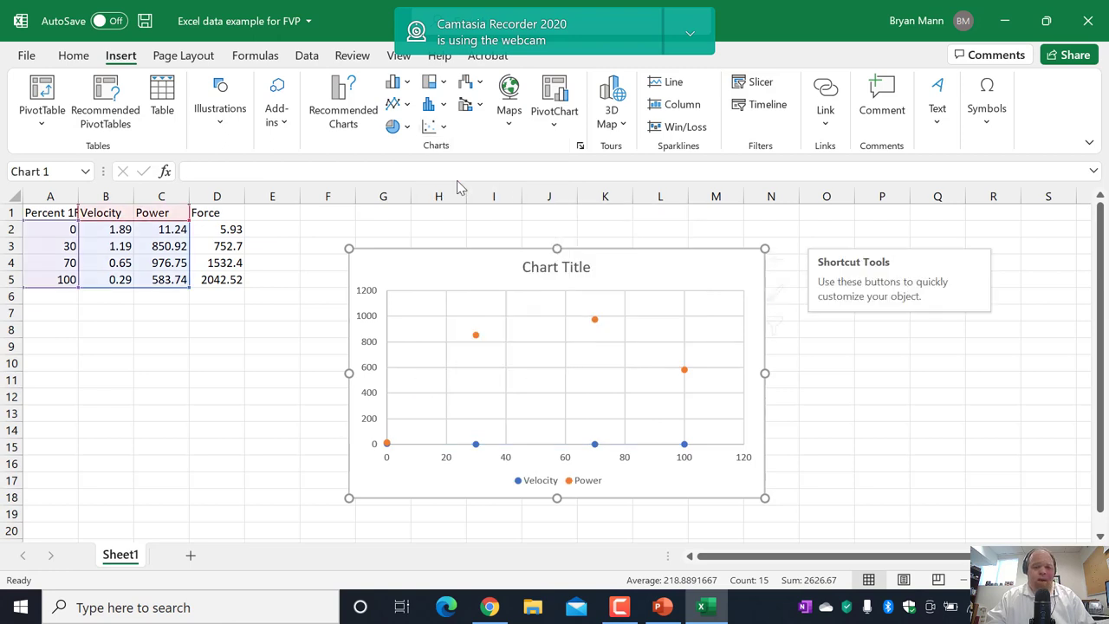
left_click(558, 56)
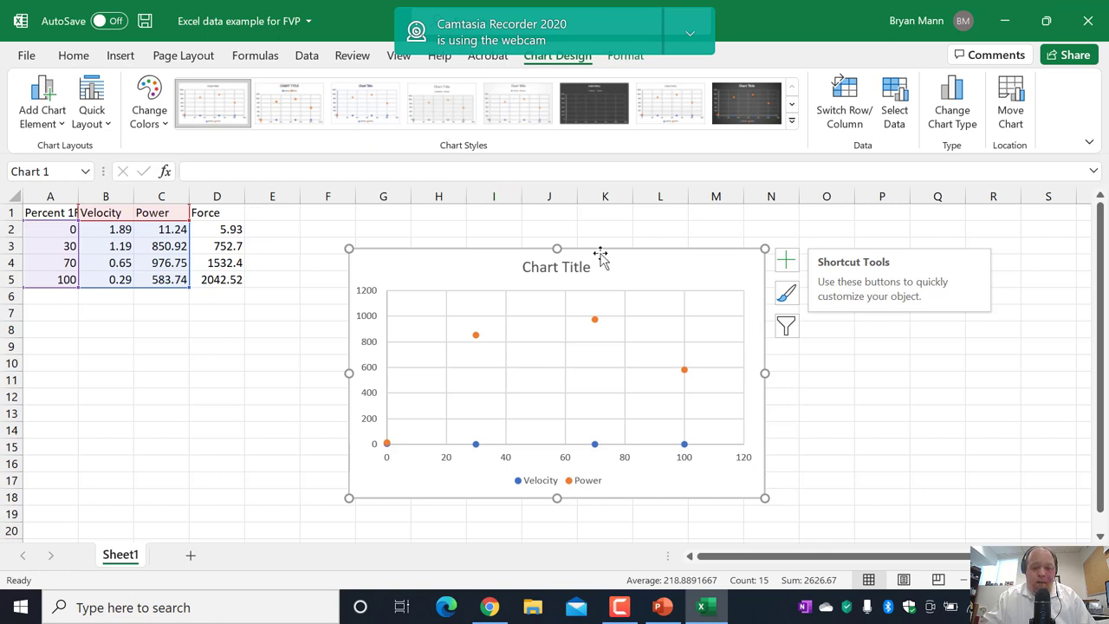
left_click(594, 319)
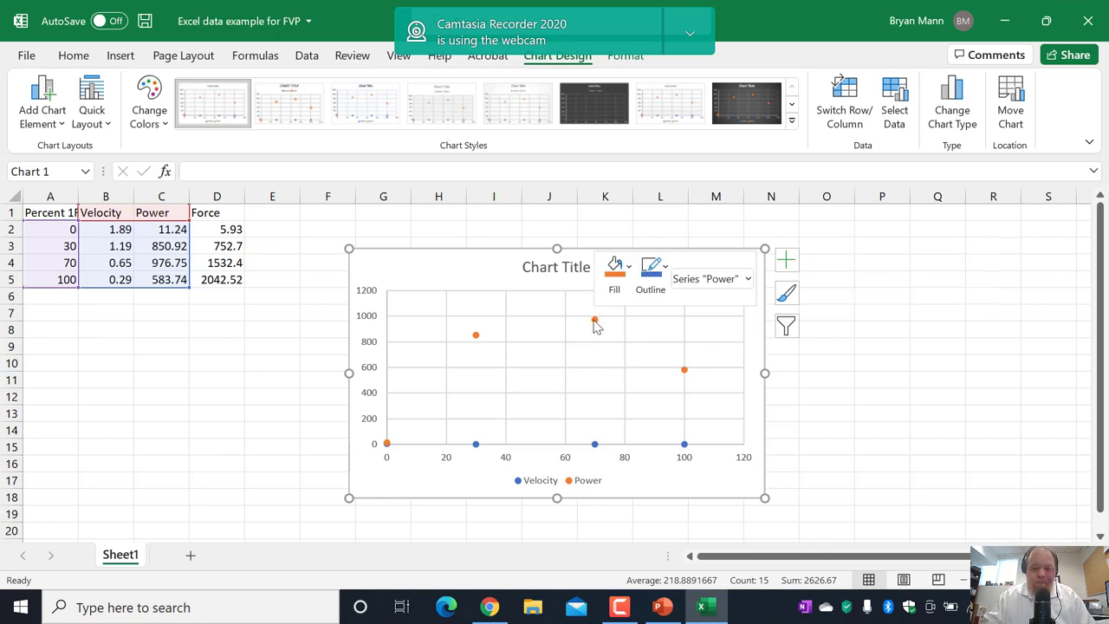
right_click(593, 320)
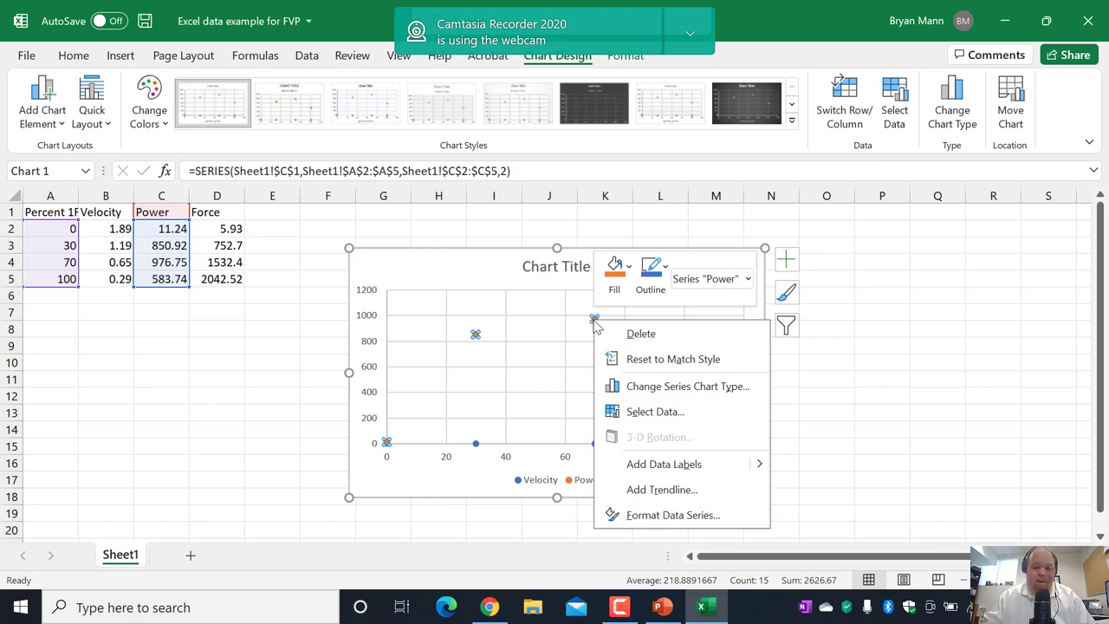
mouse_move(665, 411)
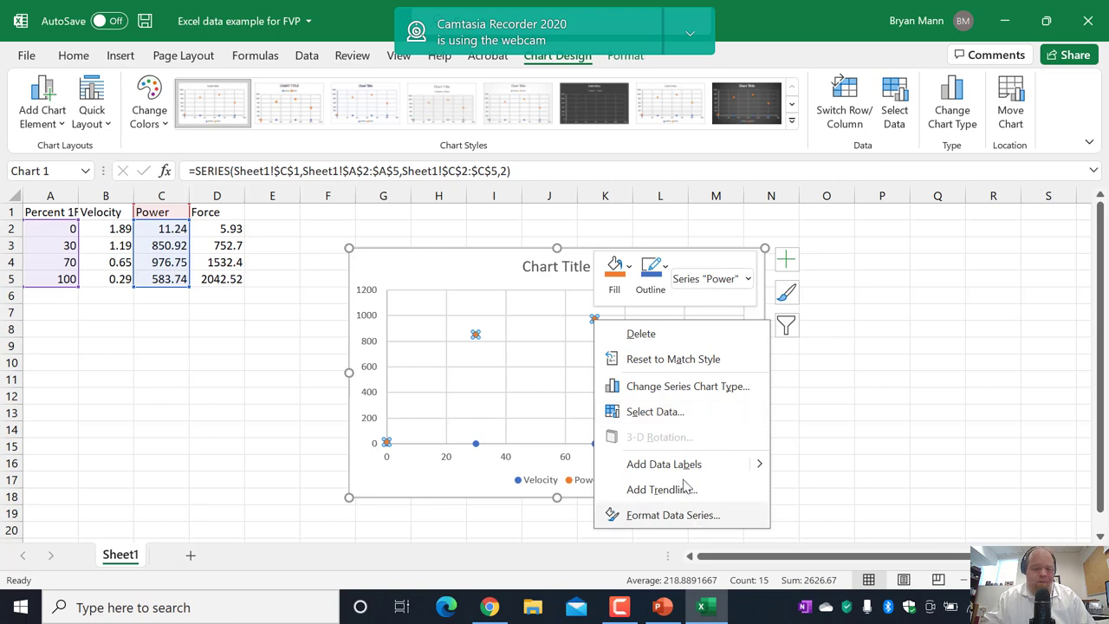
left_click(655, 410)
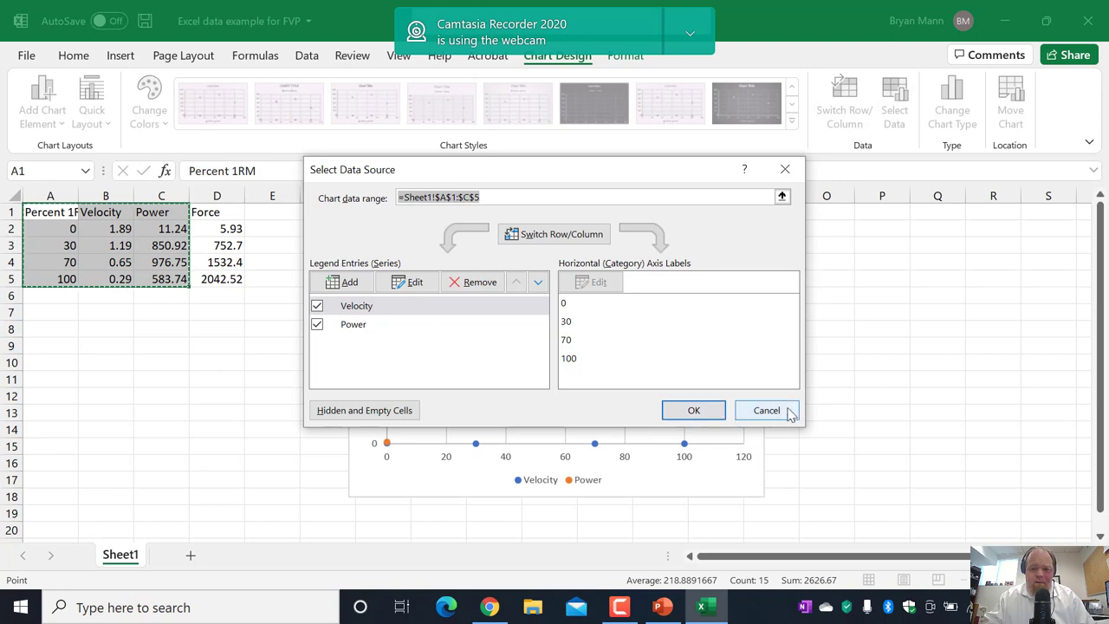
left_click(767, 410)
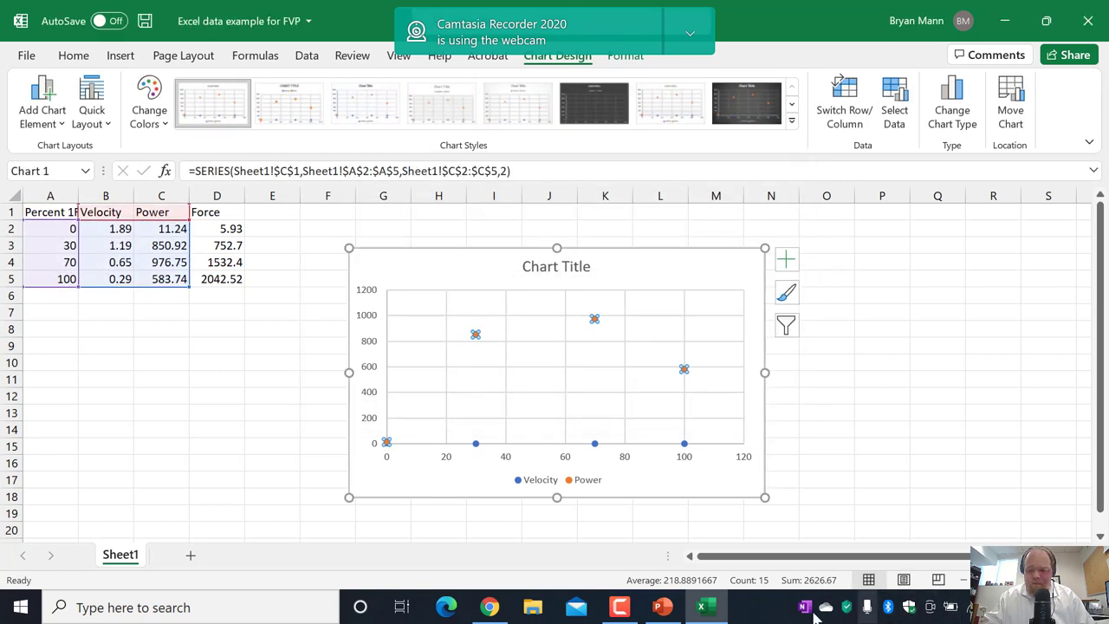
left_click(326, 396)
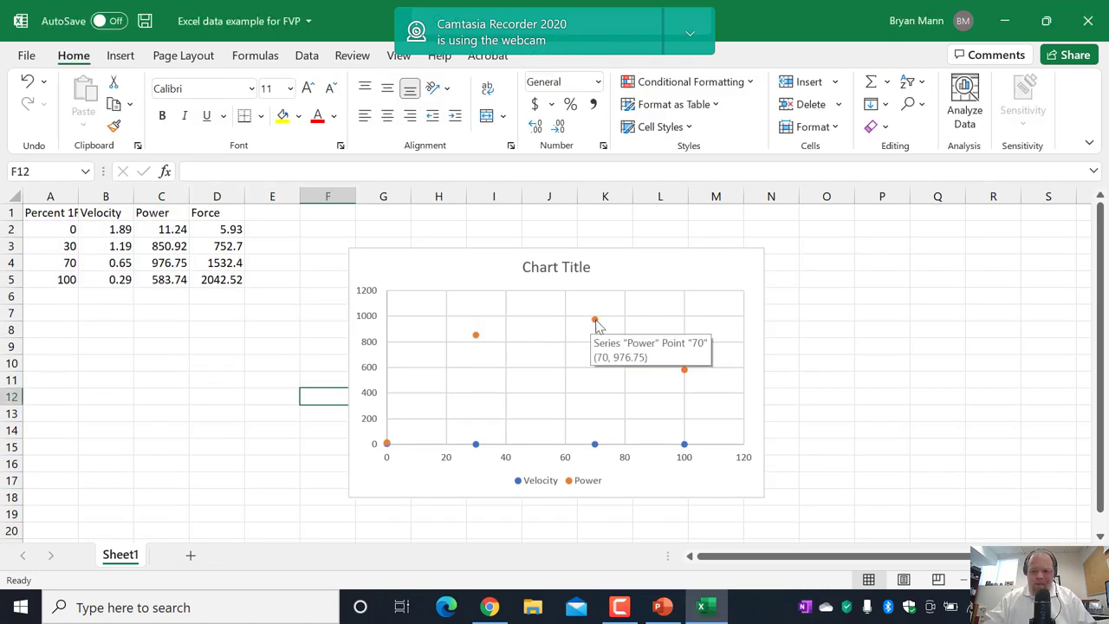
right_click(594, 319)
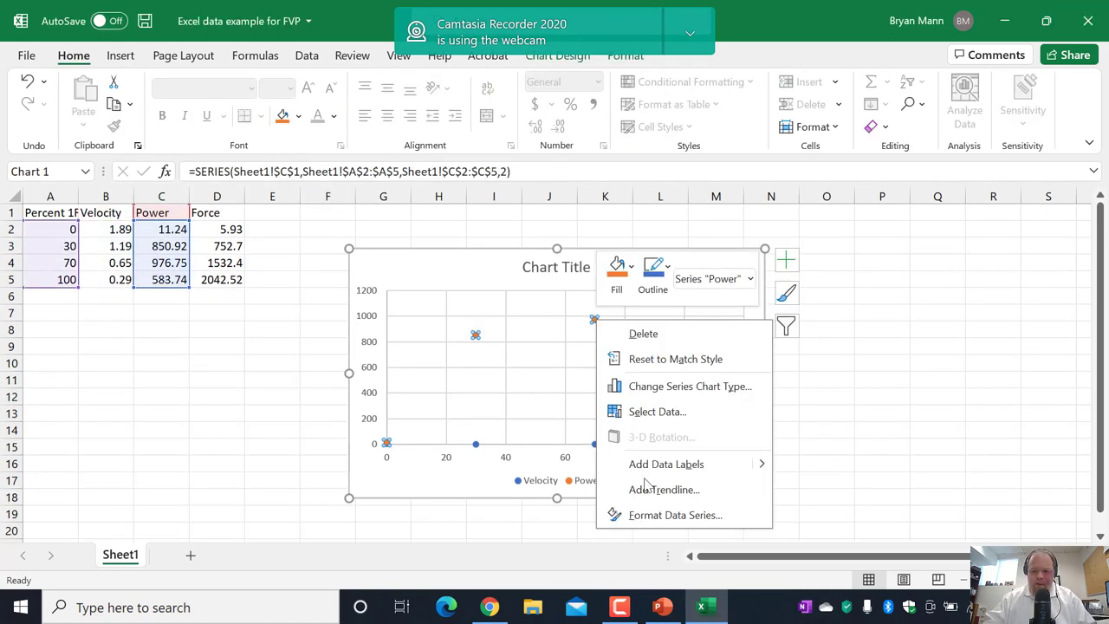
Plot the Power series on a secondary vertical axis via Format Data Series
left_click(675, 514)
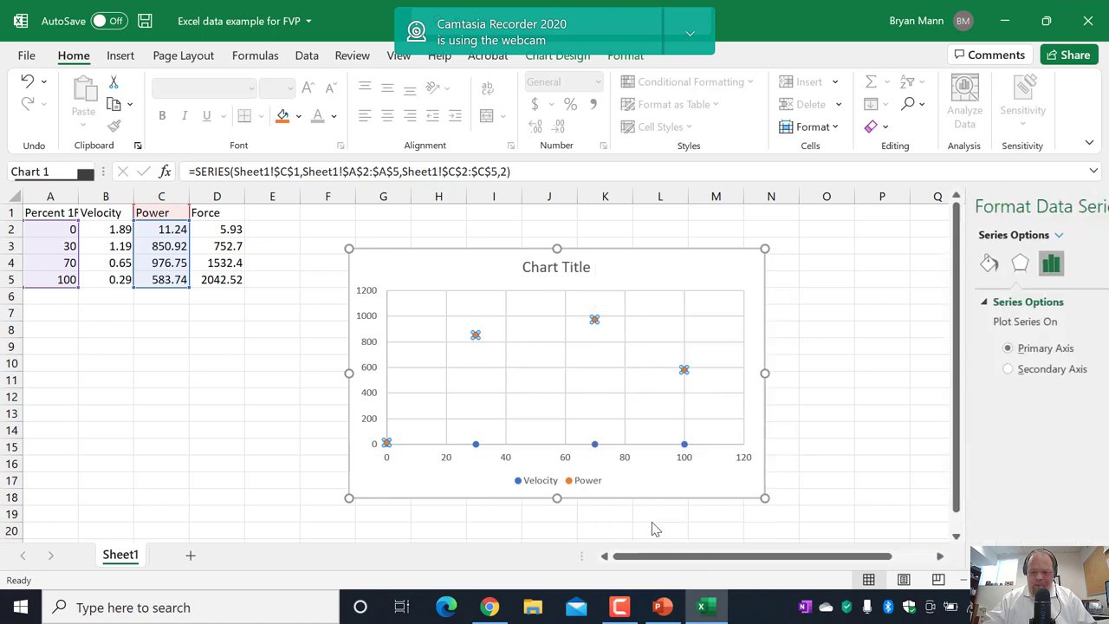
left_click(903, 368)
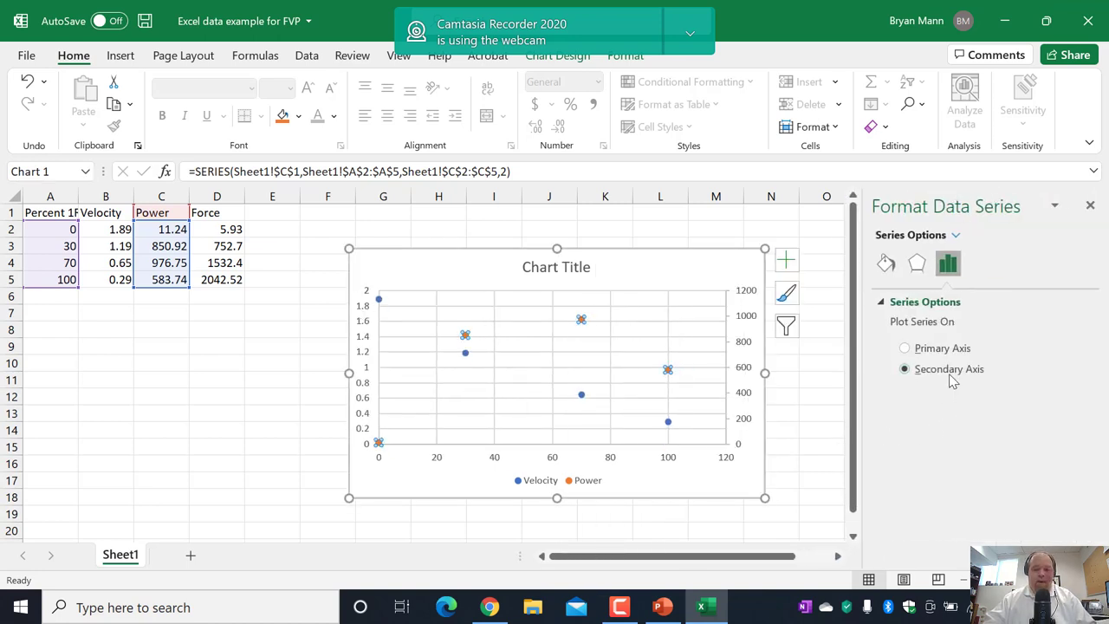
mouse_move(784, 499)
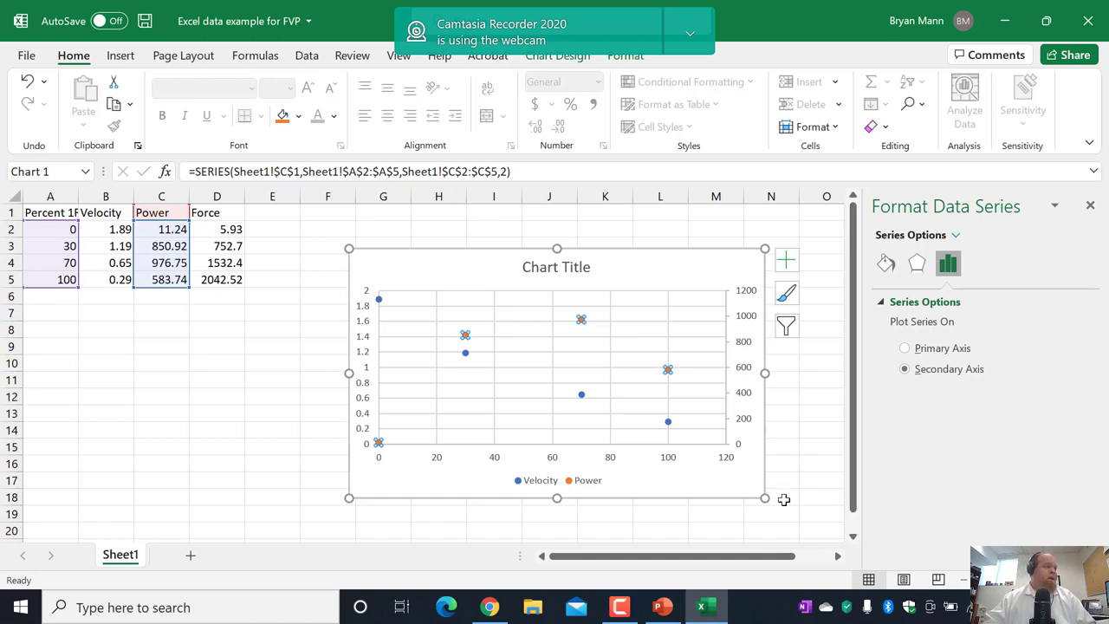
mouse_move(582, 323)
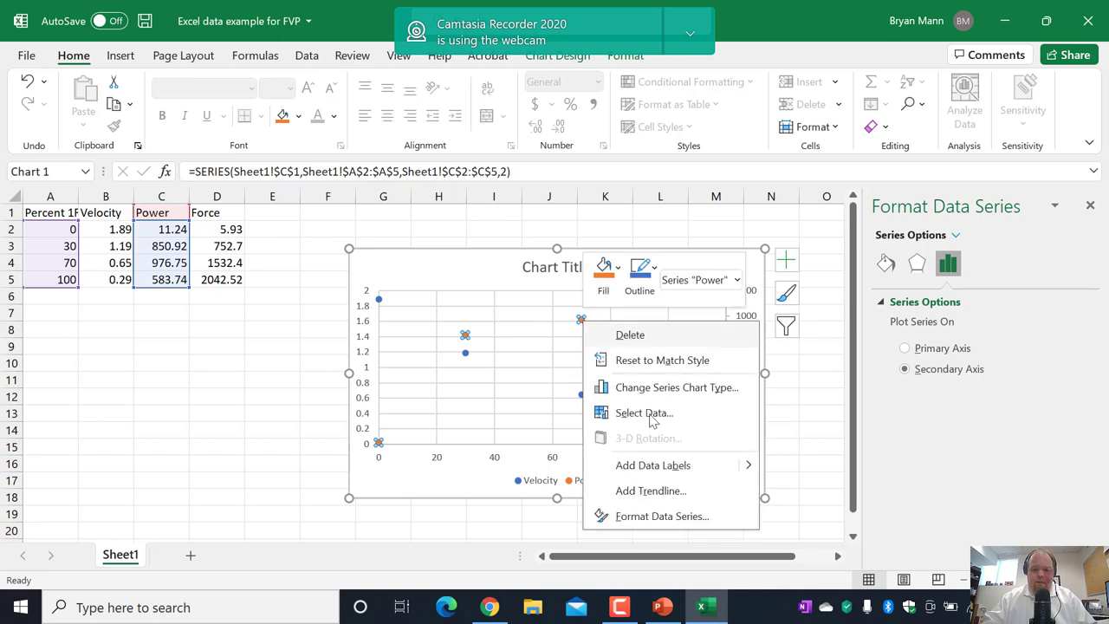
Add a logarithmic trendline to Power and dismiss the zero-values warning
left_click(651, 490)
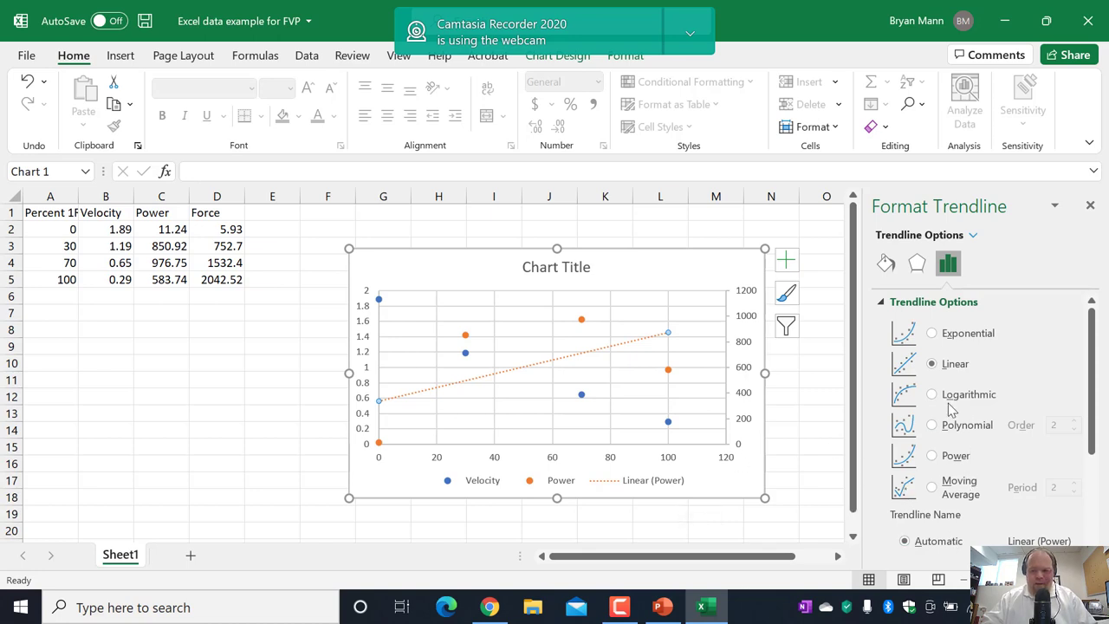
left_click(932, 455)
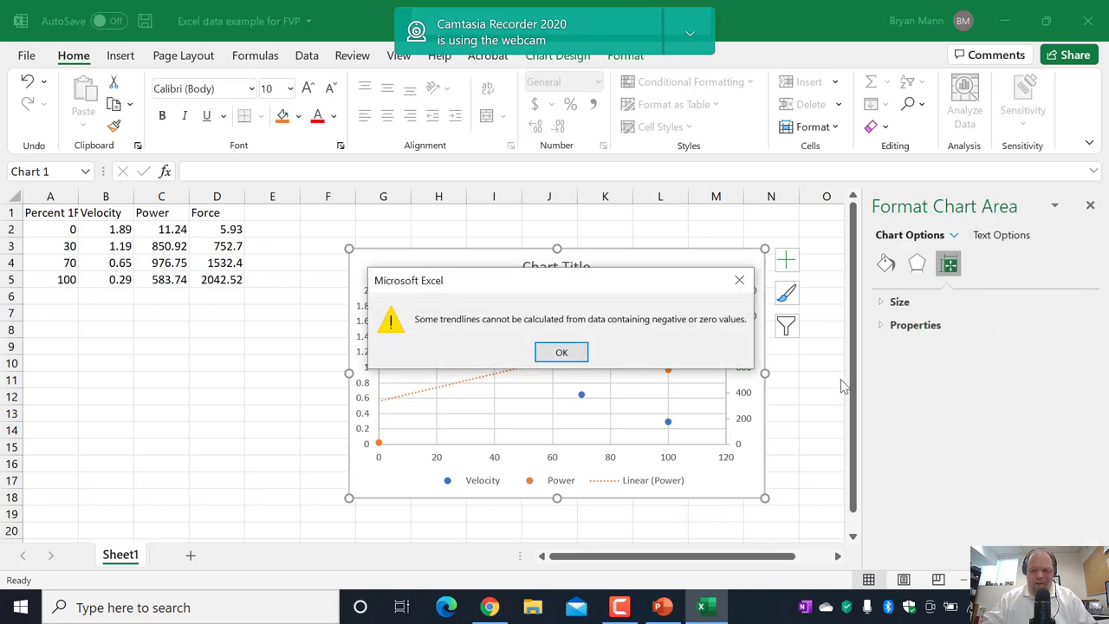
left_click(562, 352)
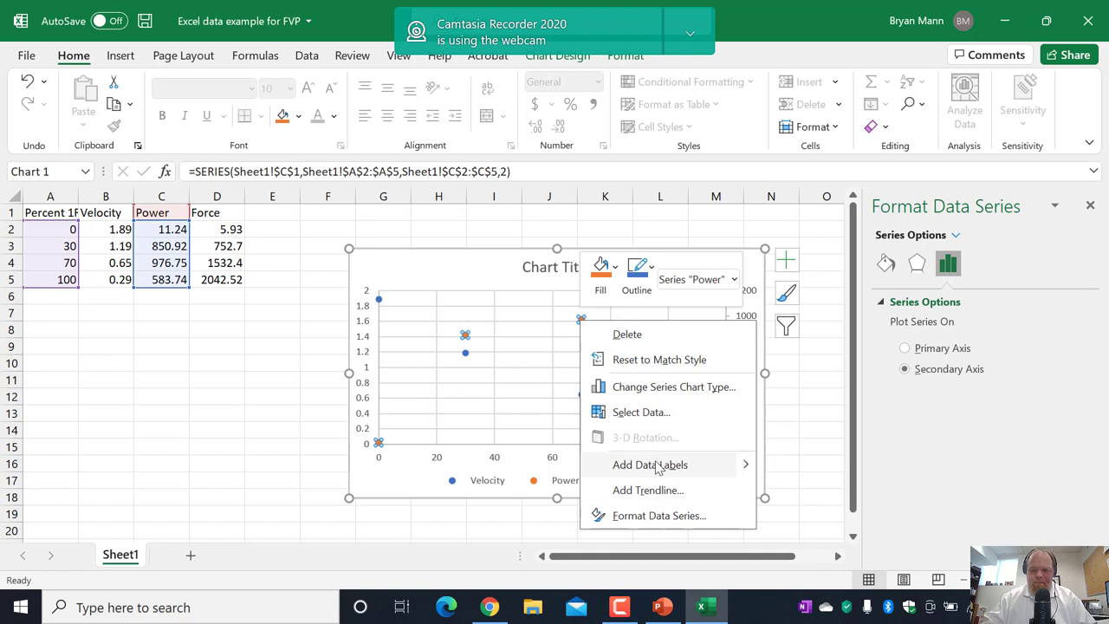
mouse_move(583, 322)
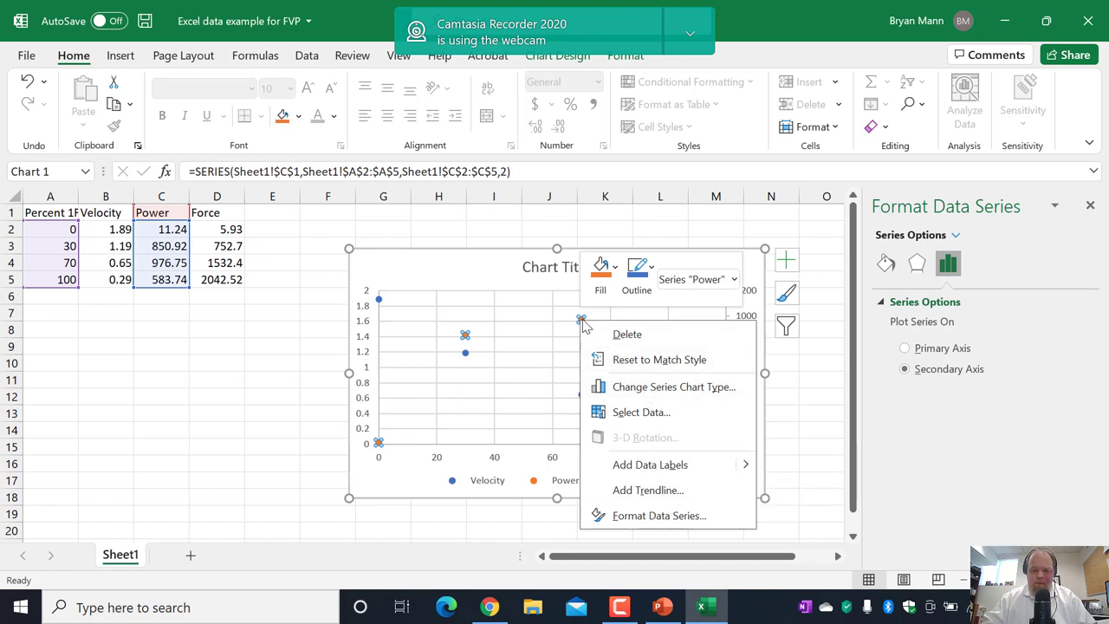
Add an order-2 polynomial trendline to the Power series
left_click(647, 490)
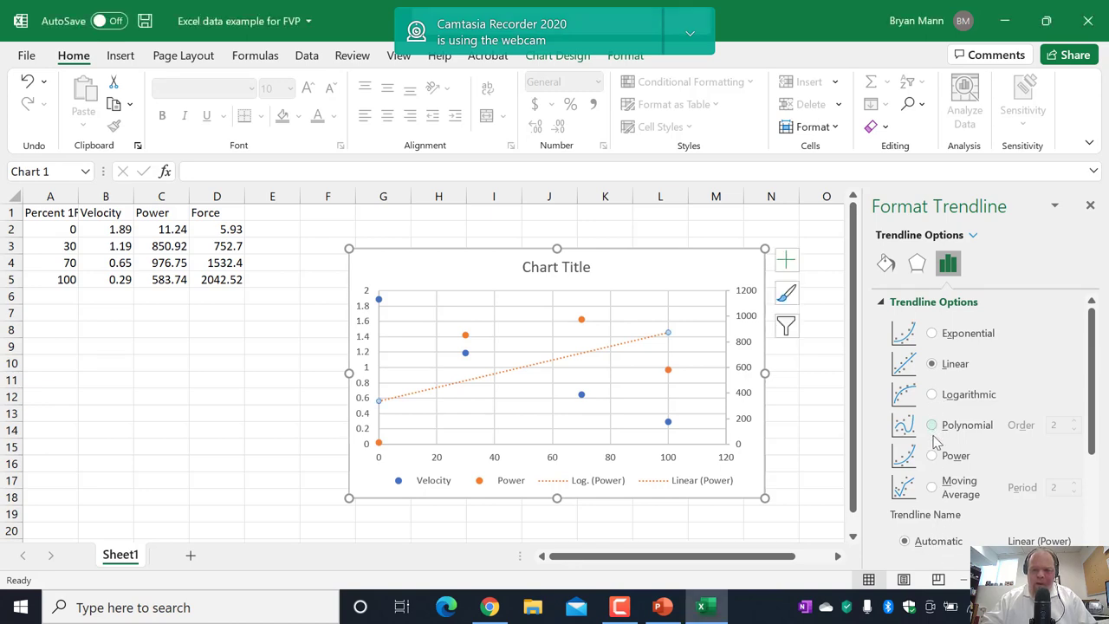
left_click(932, 424)
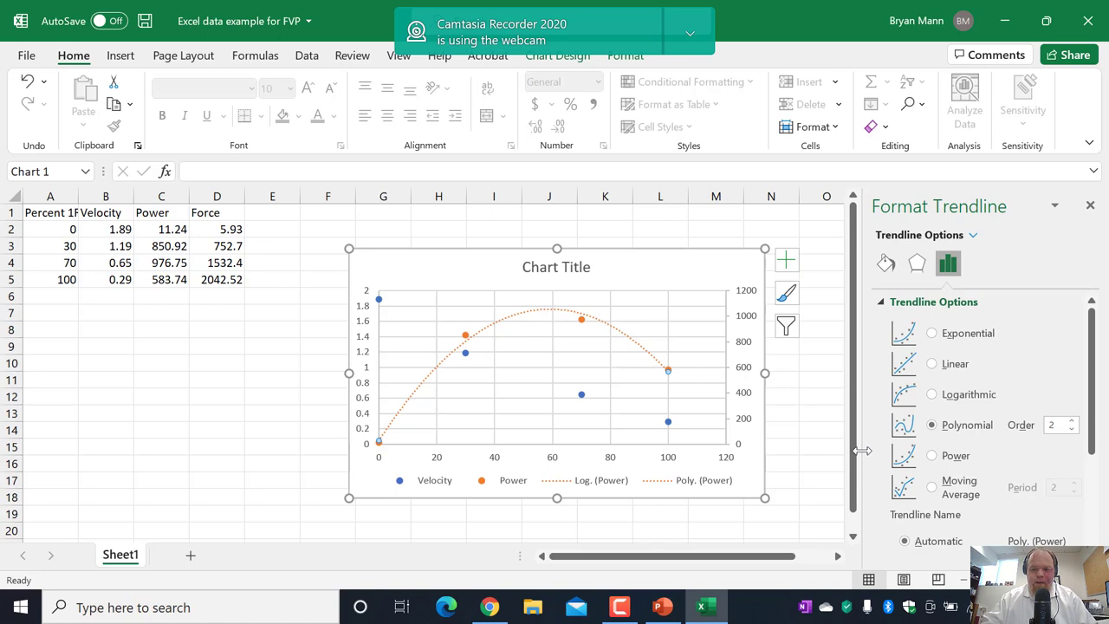
mouse_move(702, 559)
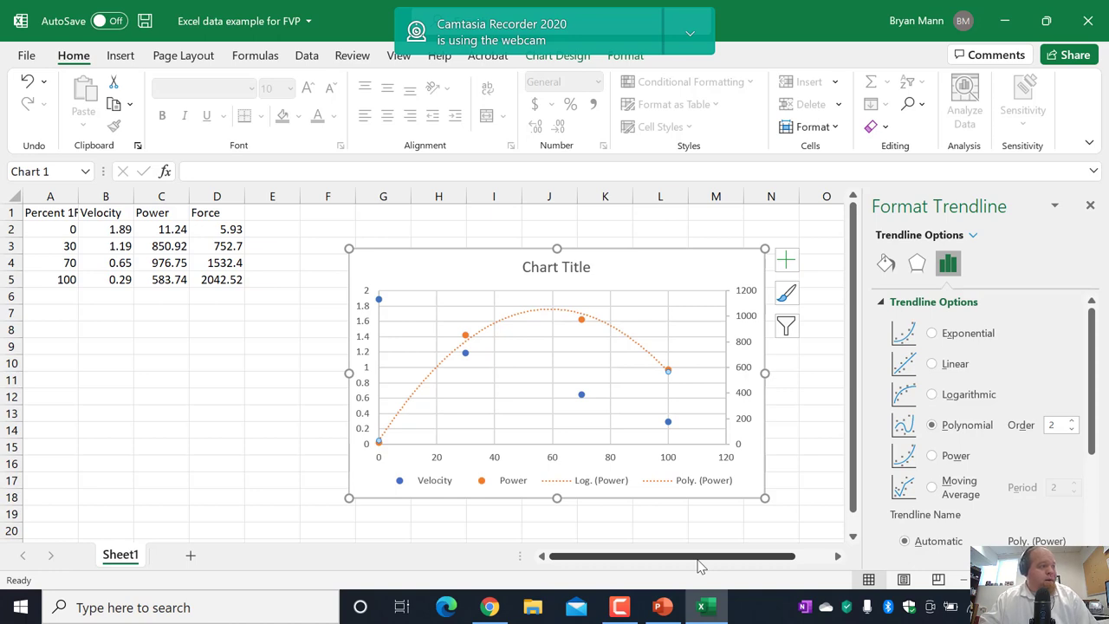
mouse_move(483, 466)
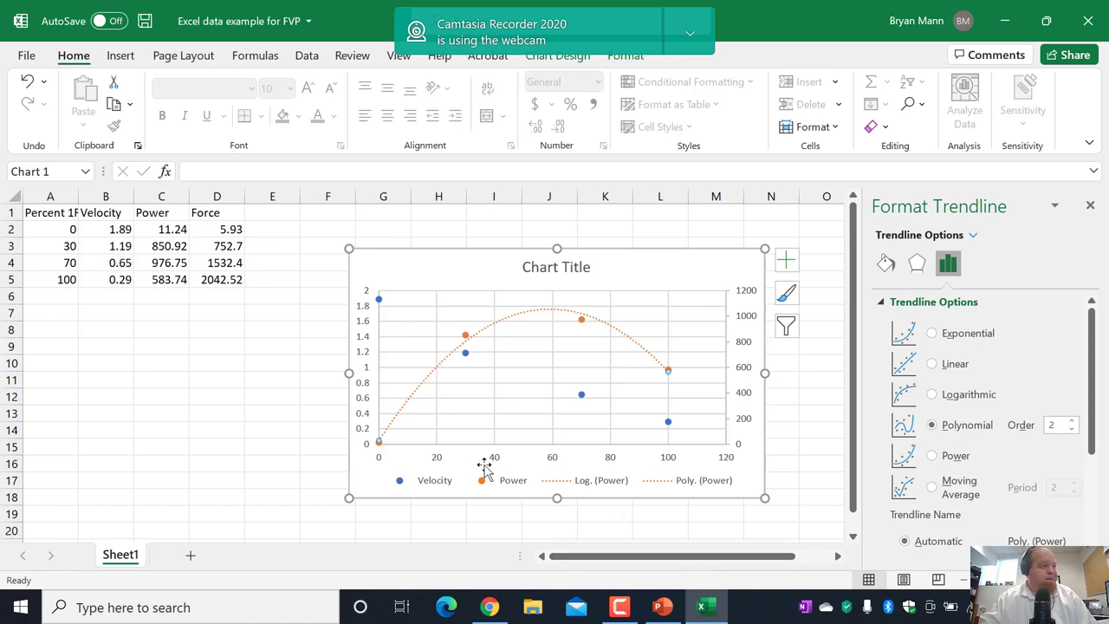
mouse_move(475, 468)
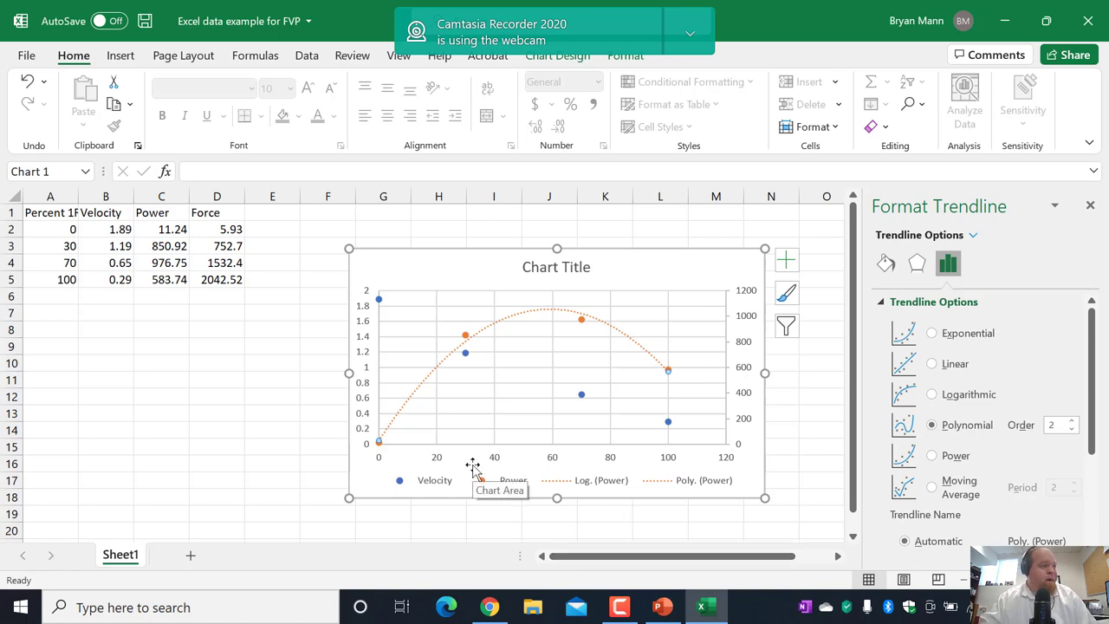
mouse_move(579, 406)
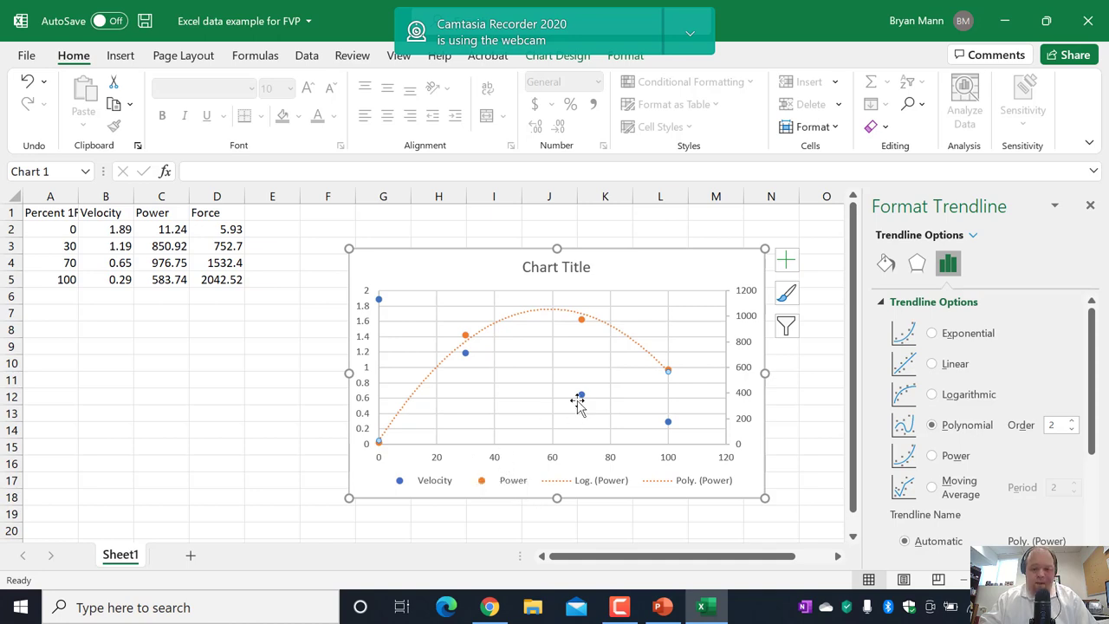
right_click(580, 396)
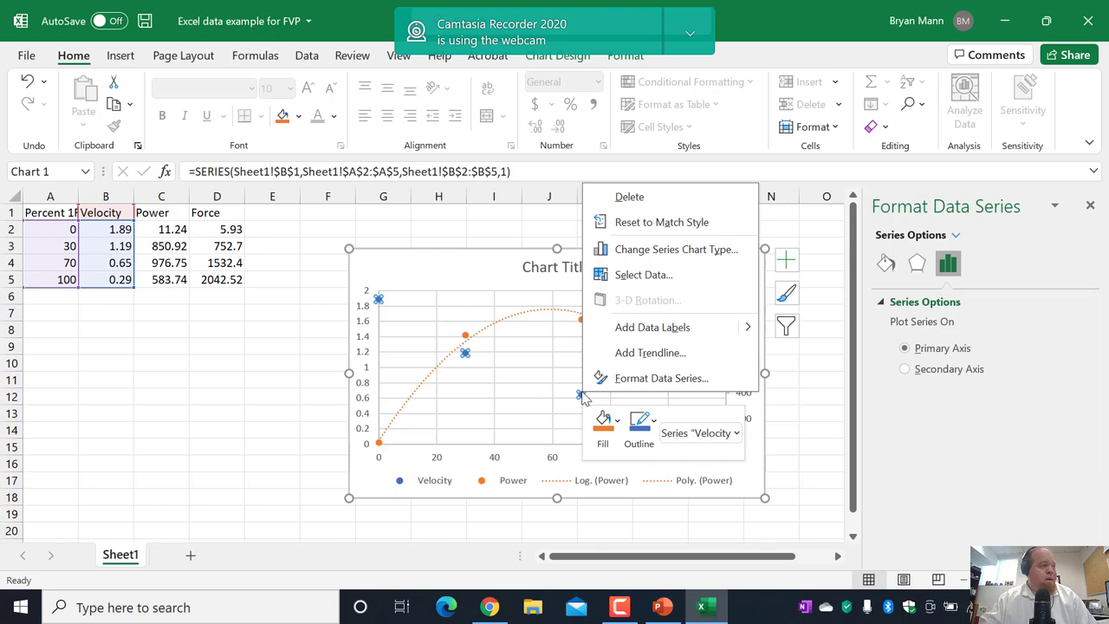
mouse_move(667, 327)
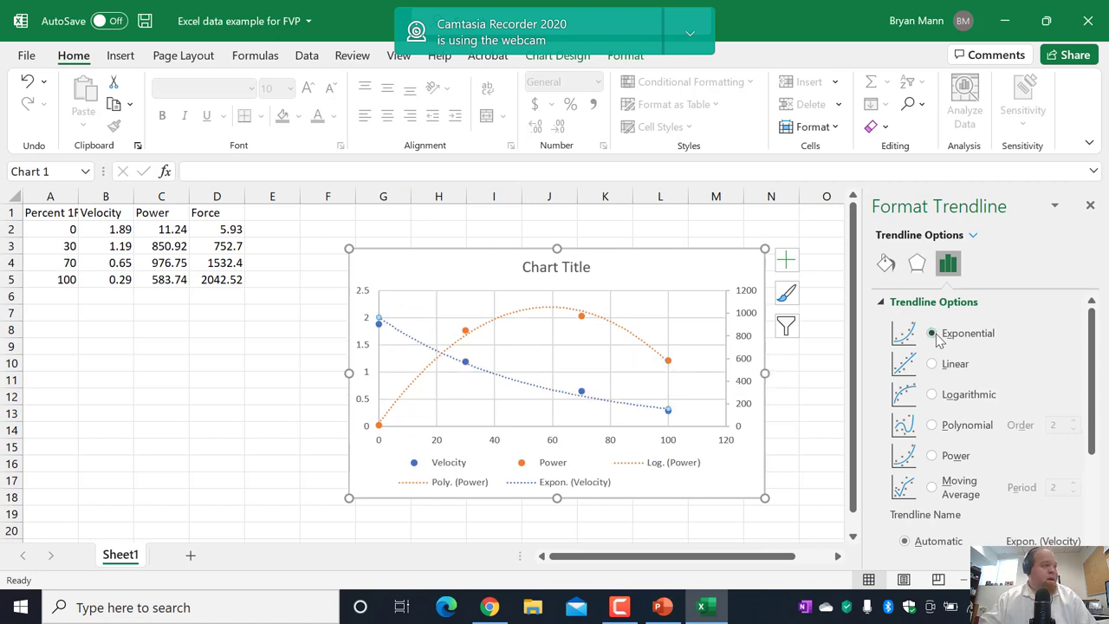
left_click(931, 333)
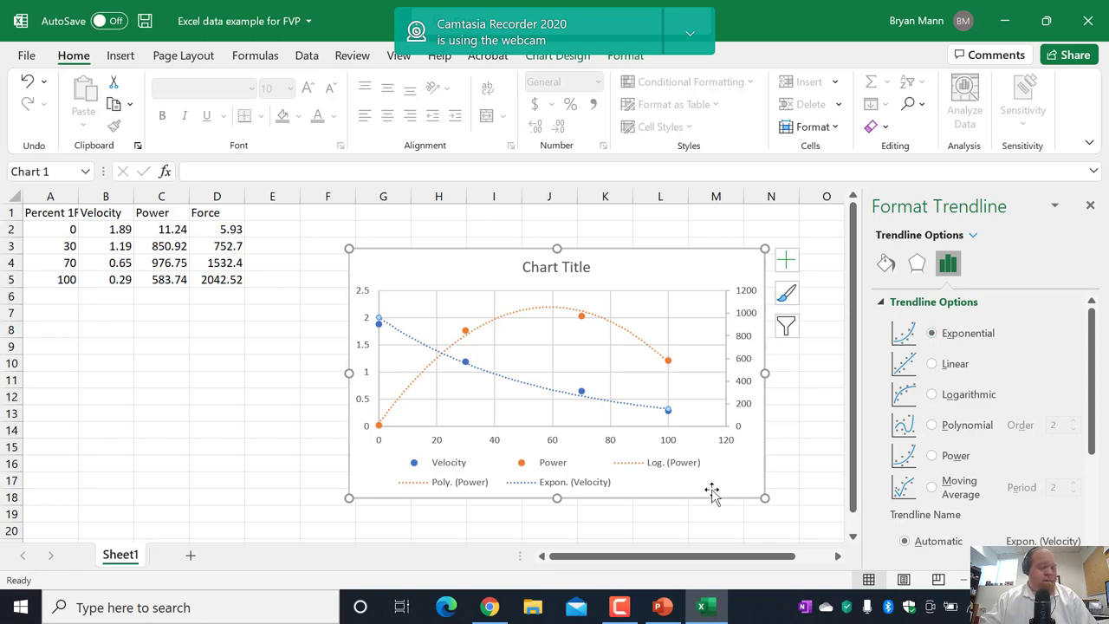
mouse_move(421, 360)
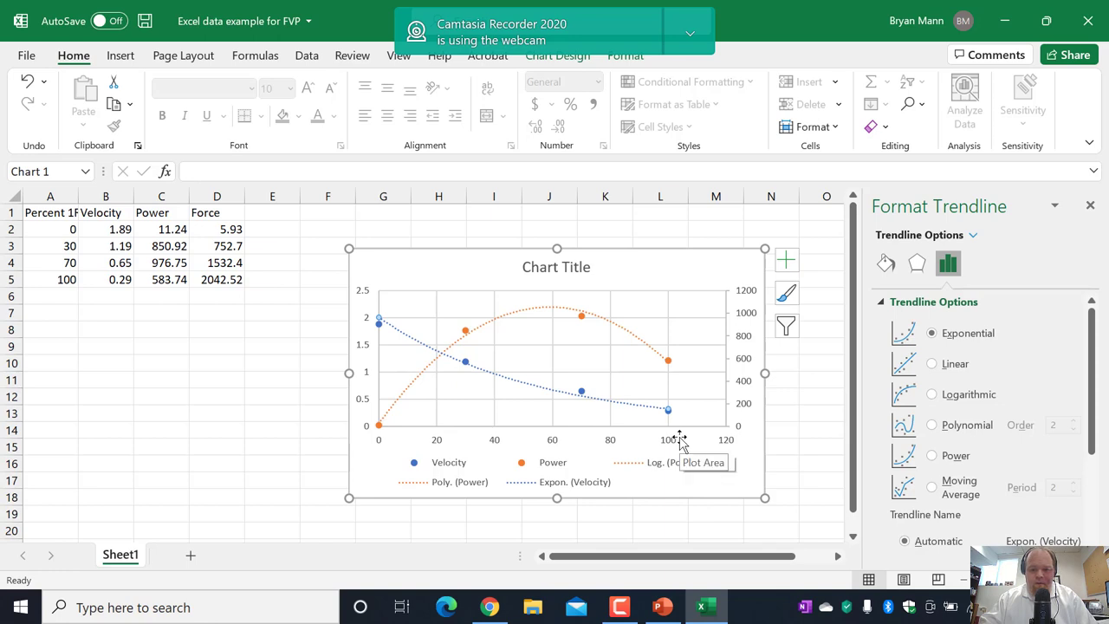
mouse_move(573, 410)
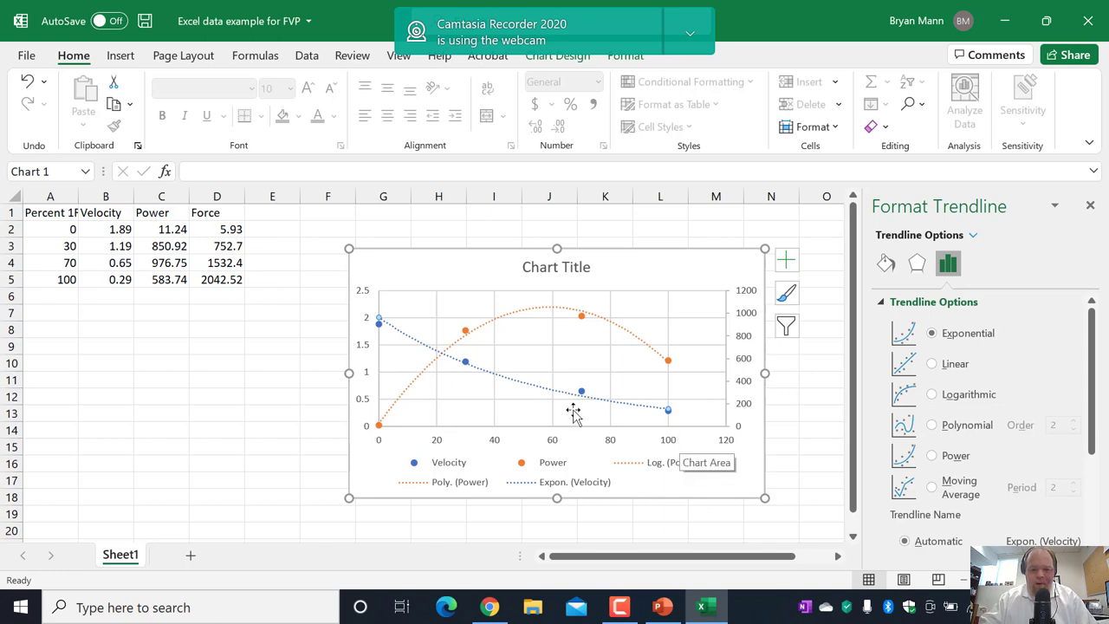
mouse_move(706, 407)
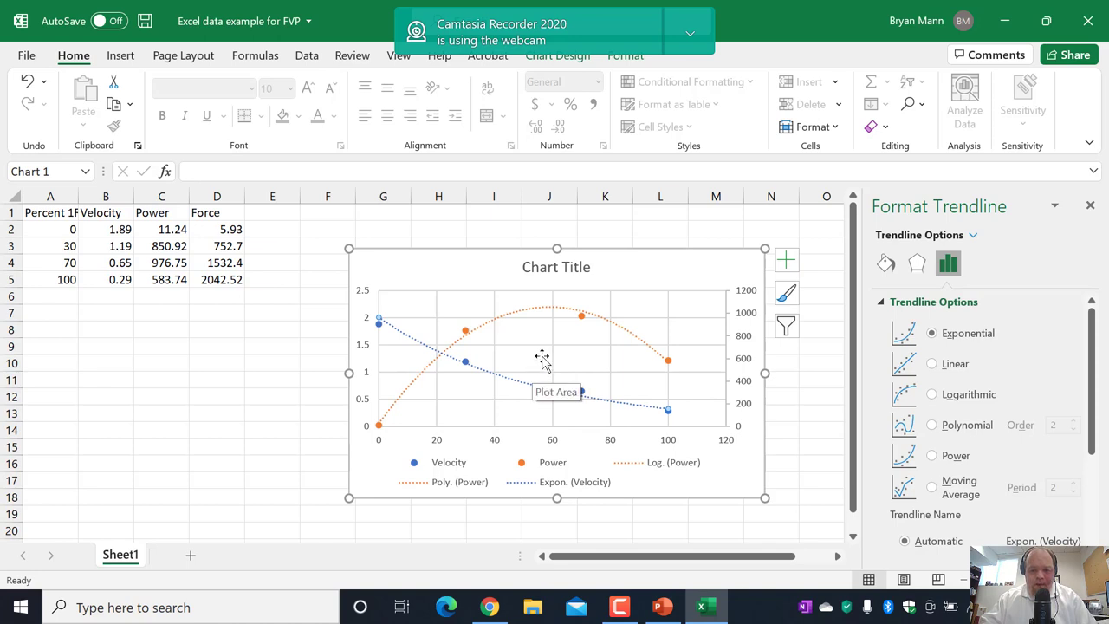
mouse_move(558, 312)
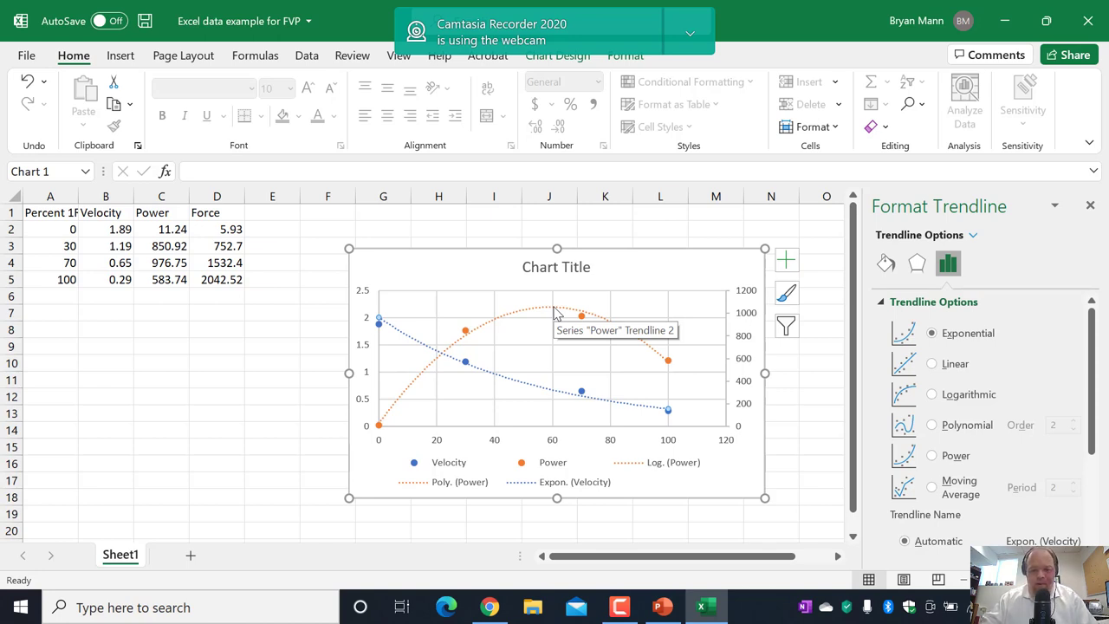
mouse_move(555, 317)
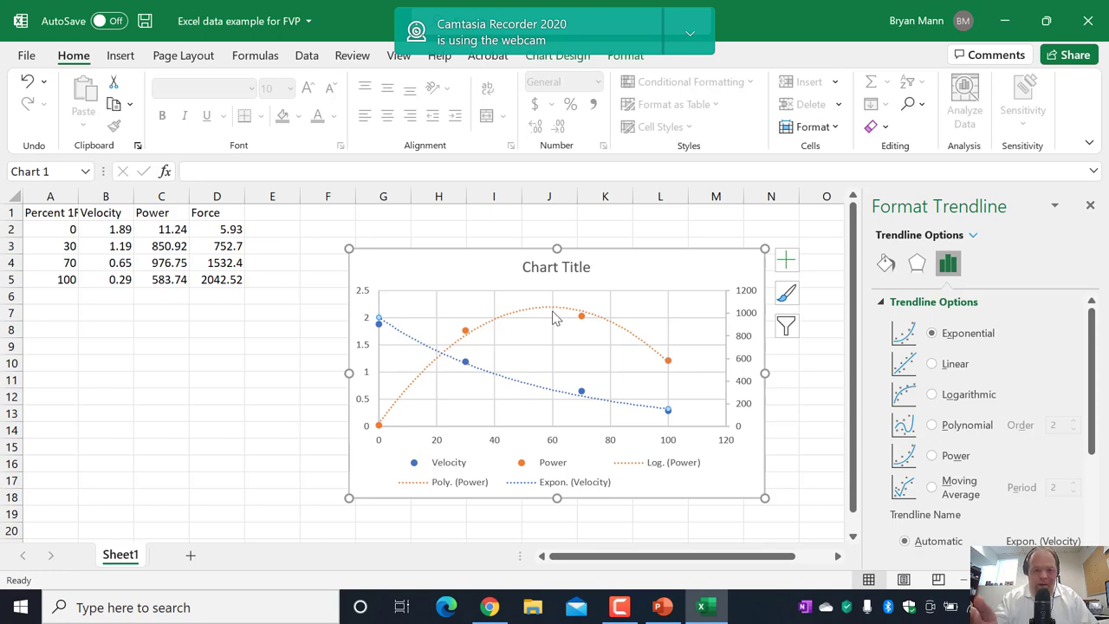
mouse_move(587, 233)
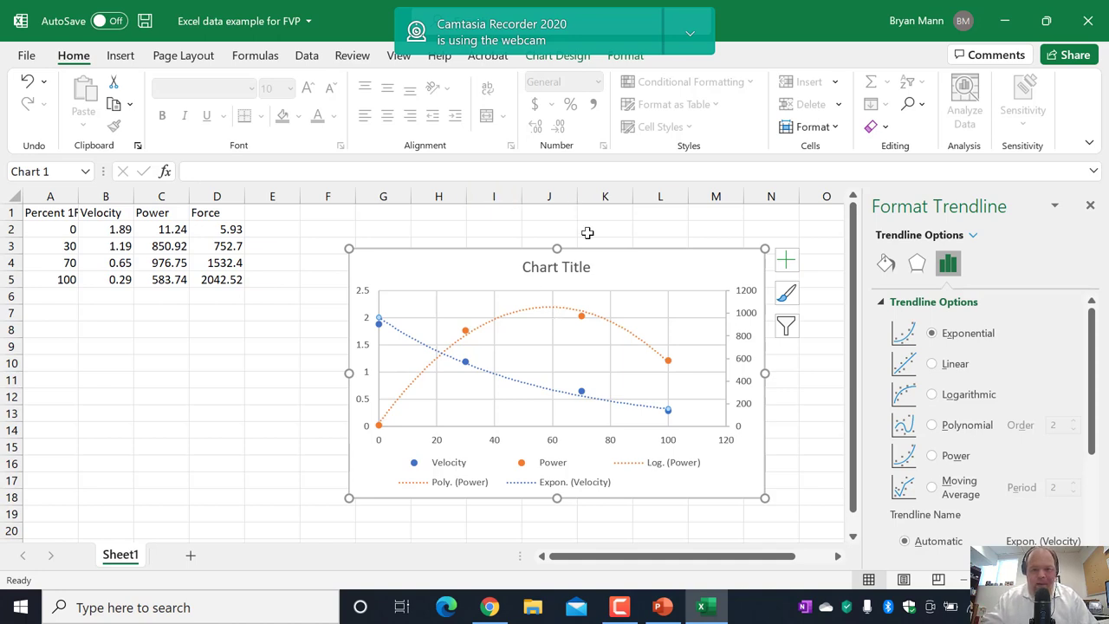
mouse_move(159, 386)
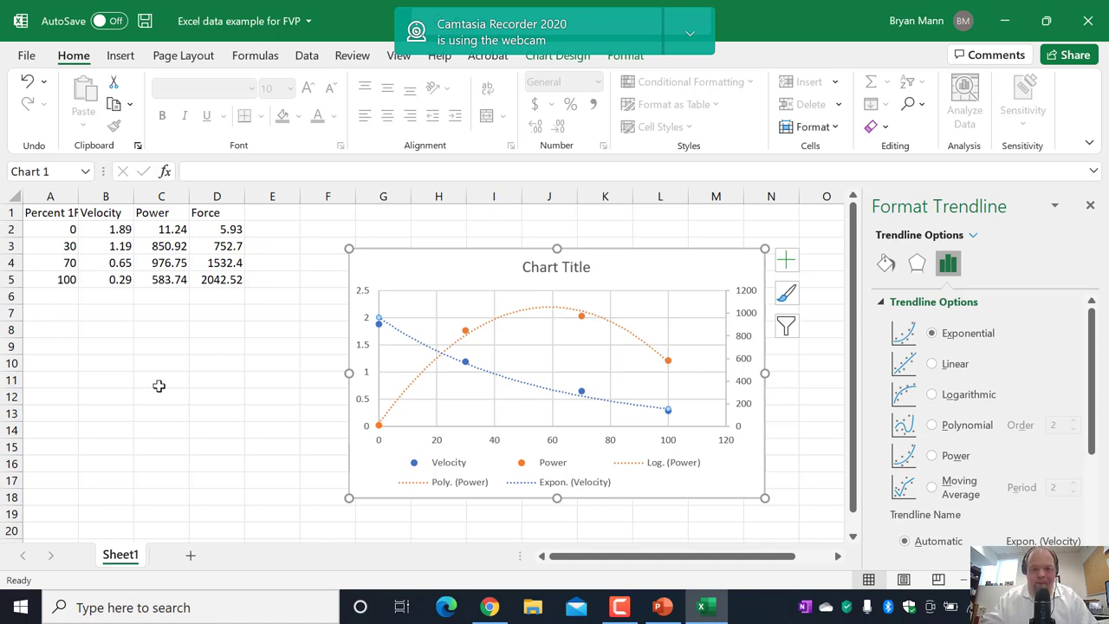
mouse_move(129, 261)
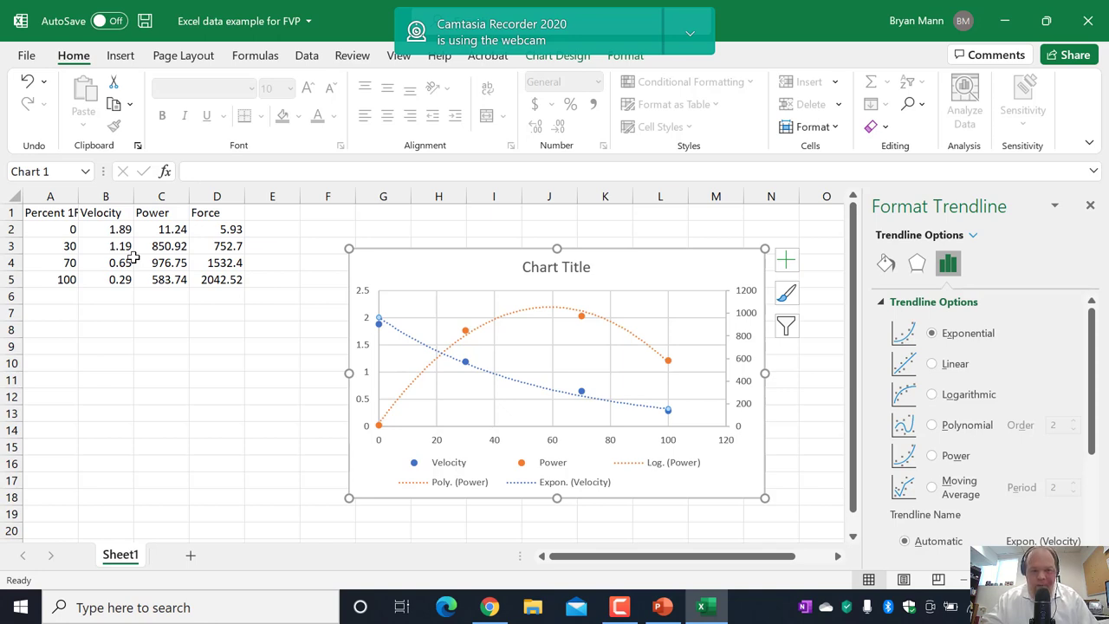
mouse_move(121, 257)
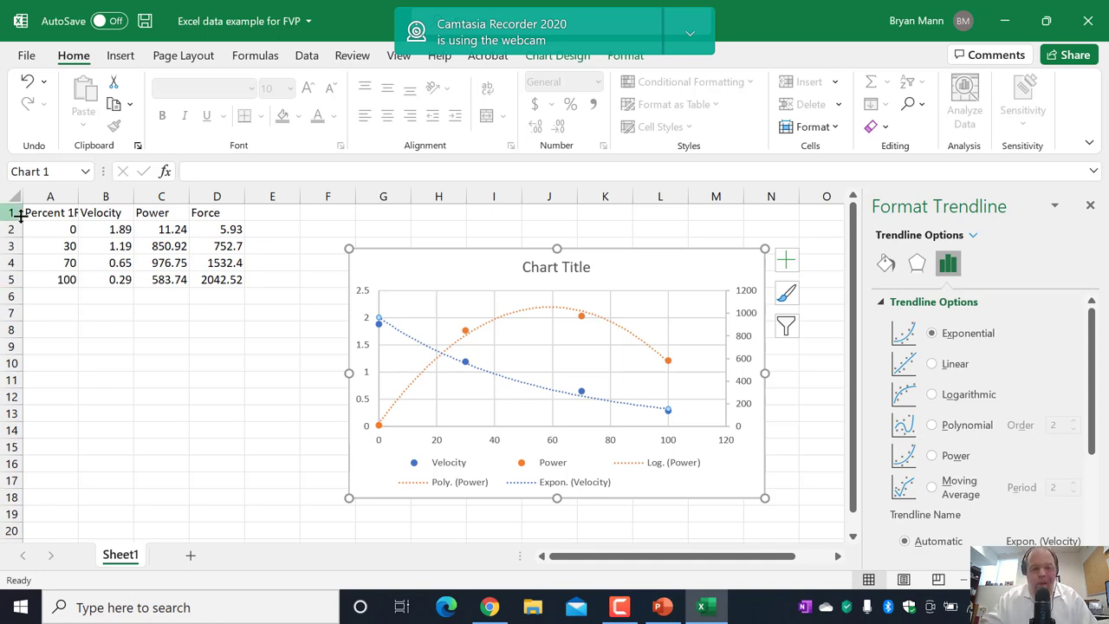
Replace the chart title placeholder with 'Athlete A FVP'
left_click(556, 266)
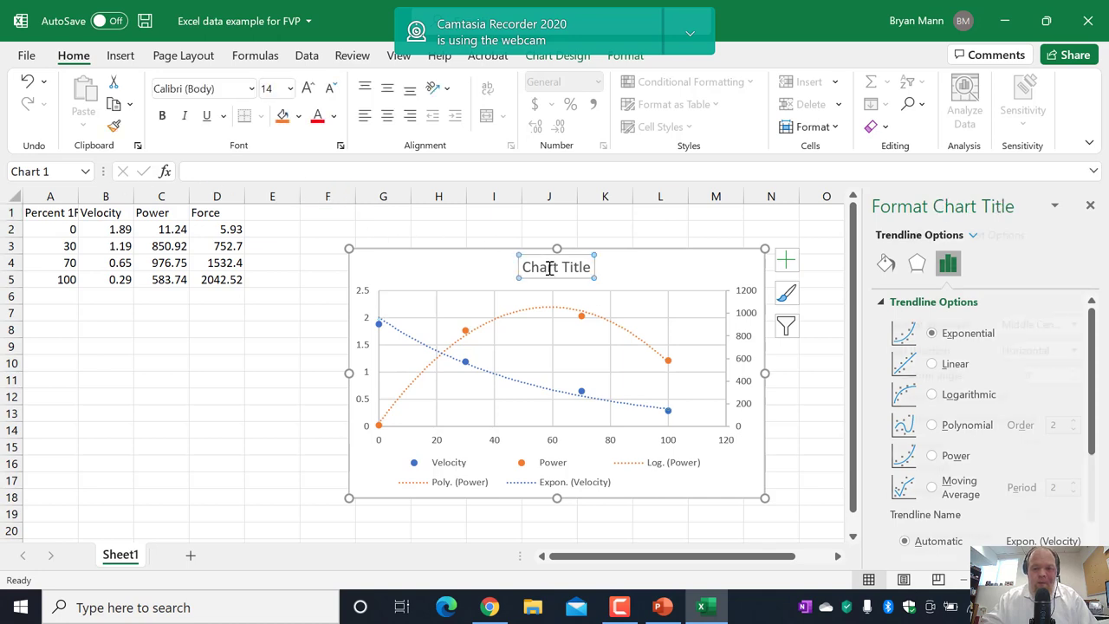
left_click(557, 54)
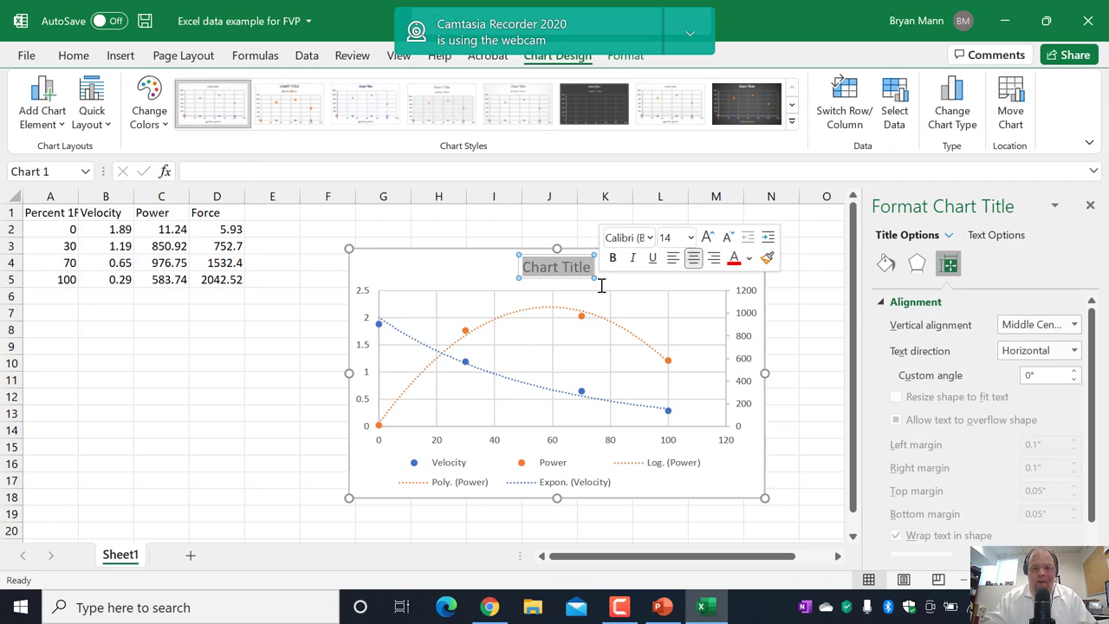
type("Athlete A FVP")
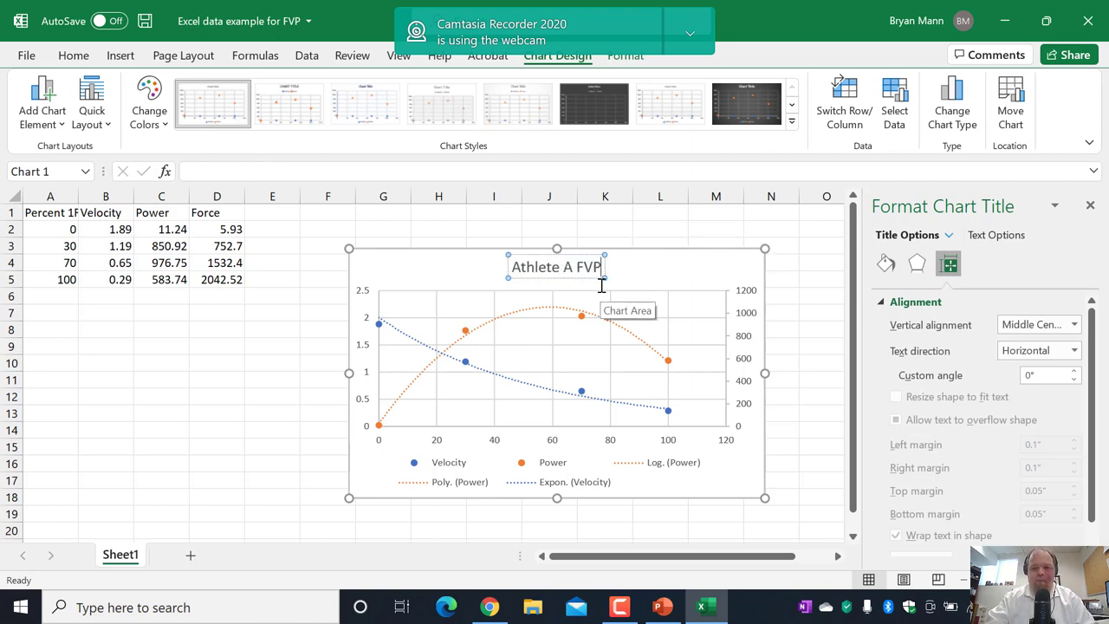
mouse_move(451, 287)
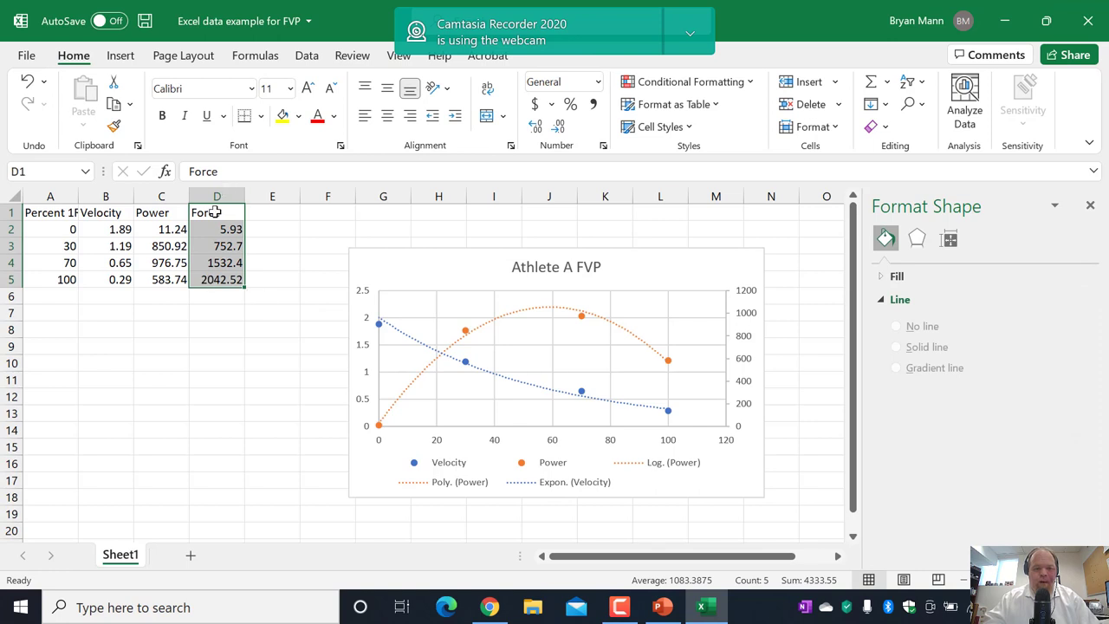
Cut the Force data from column D, insert it into column B, and select B1:D5
right_click(216, 213)
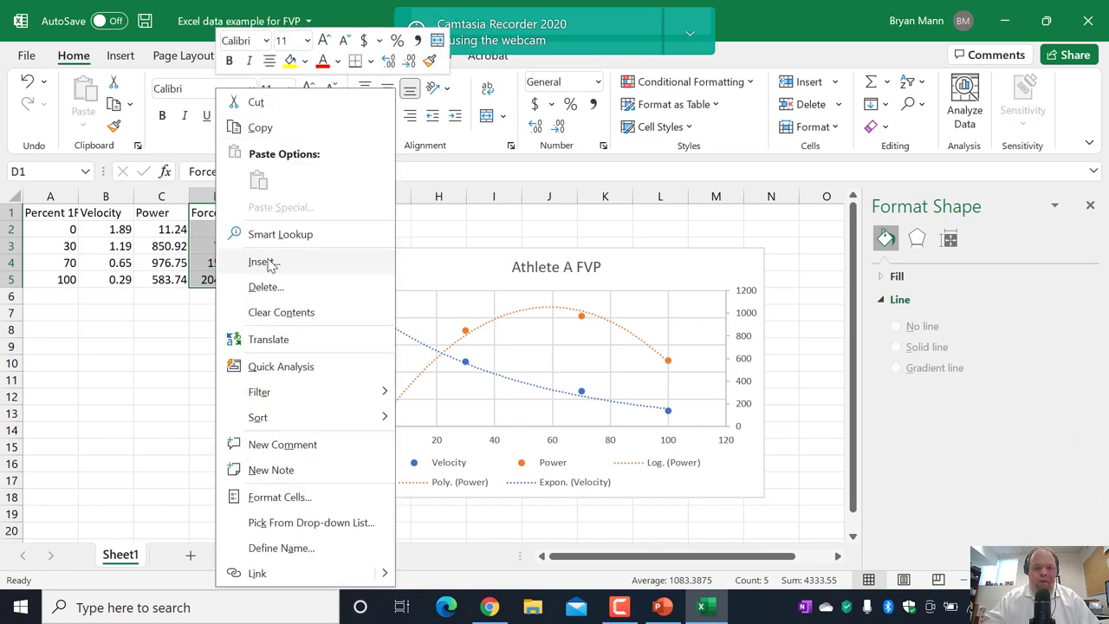
mouse_move(277, 130)
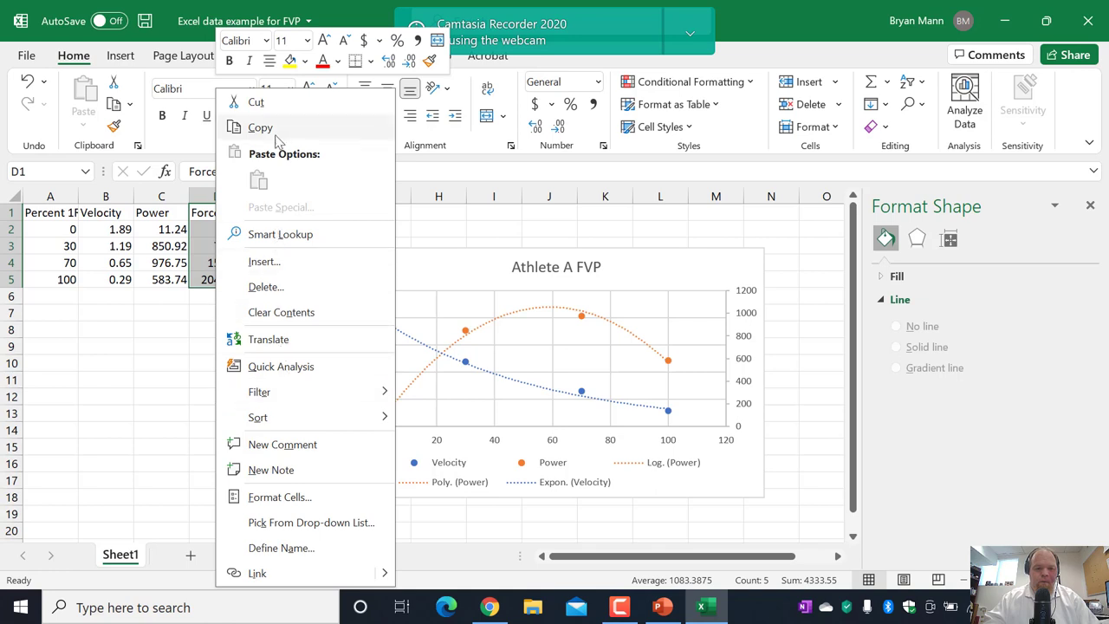
left_click(260, 128)
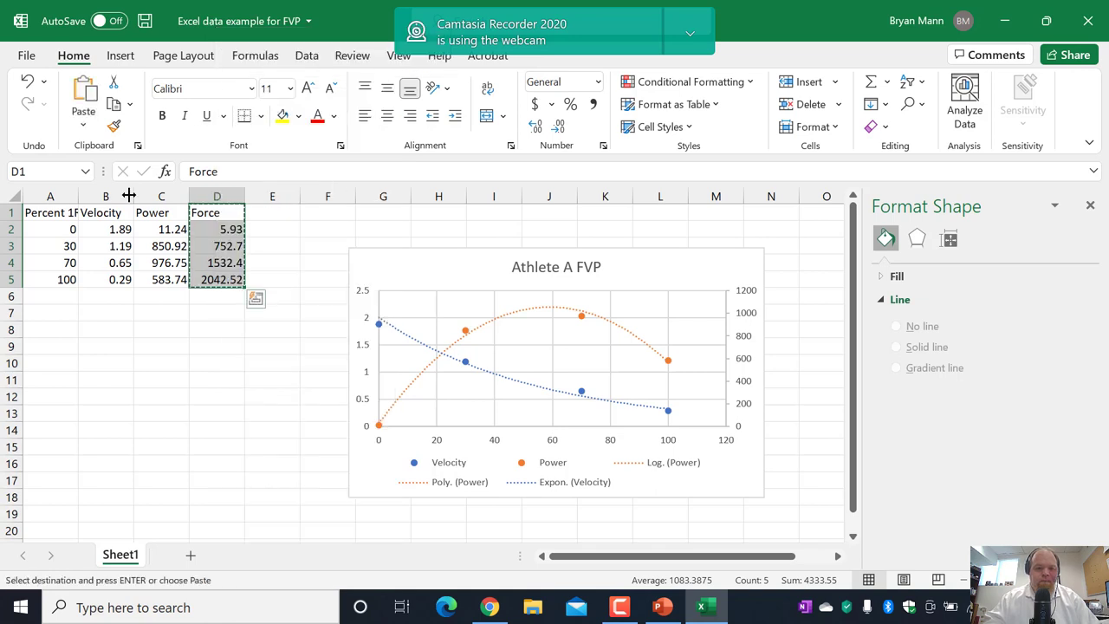
left_click(105, 196)
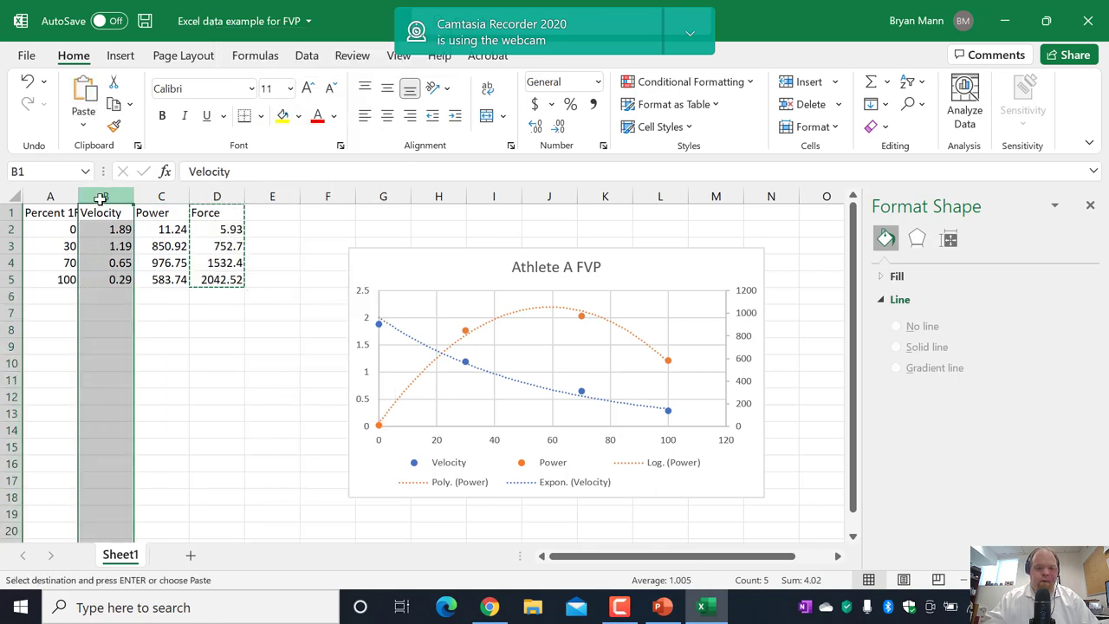
key("enter")
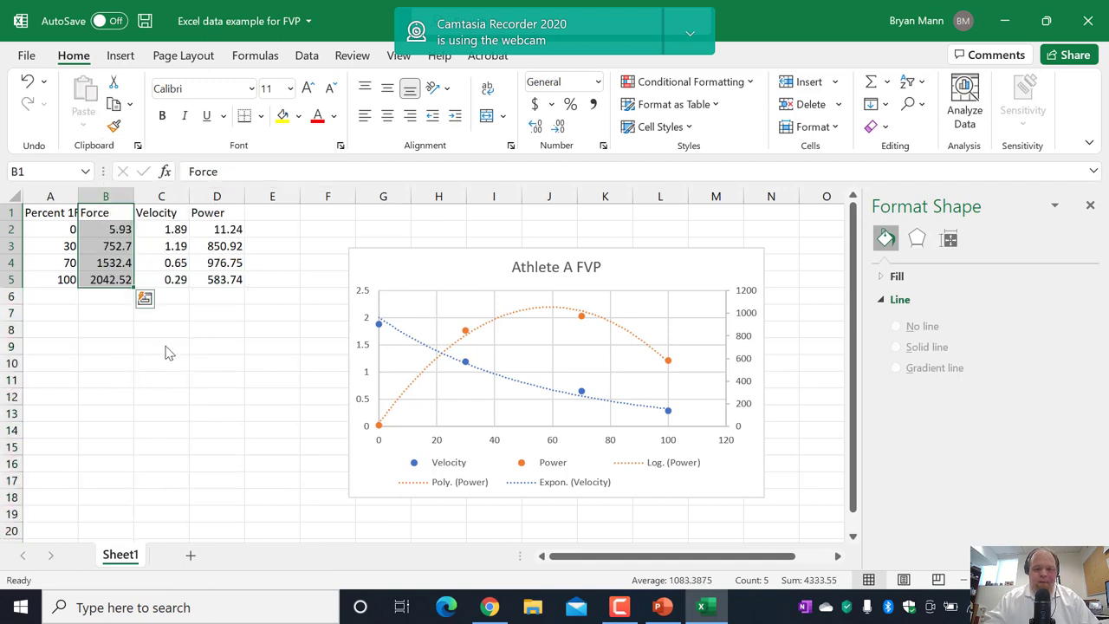
left_click(217, 263)
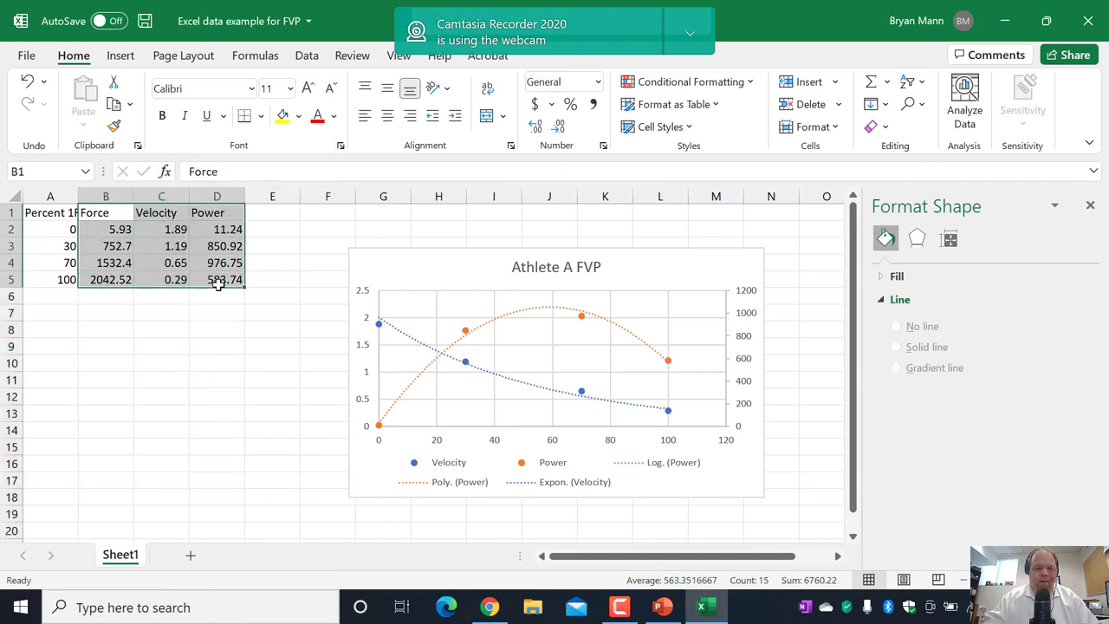
Insert a scatter chart of Velocity and Power versus Force, then open the Power series' options
left_click(120, 54)
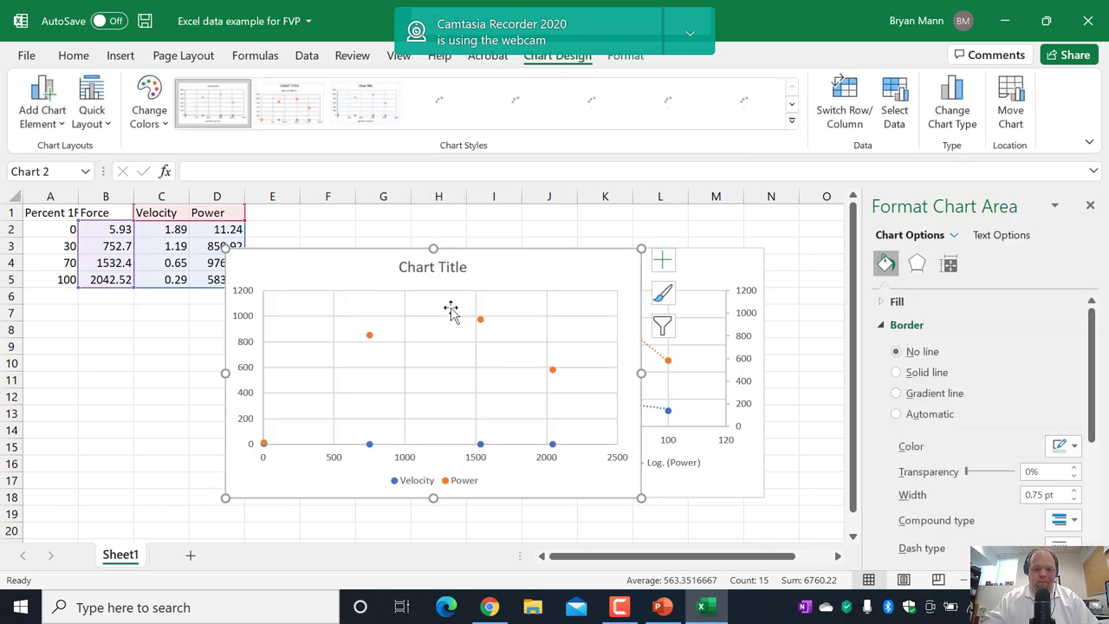
left_click(479, 319)
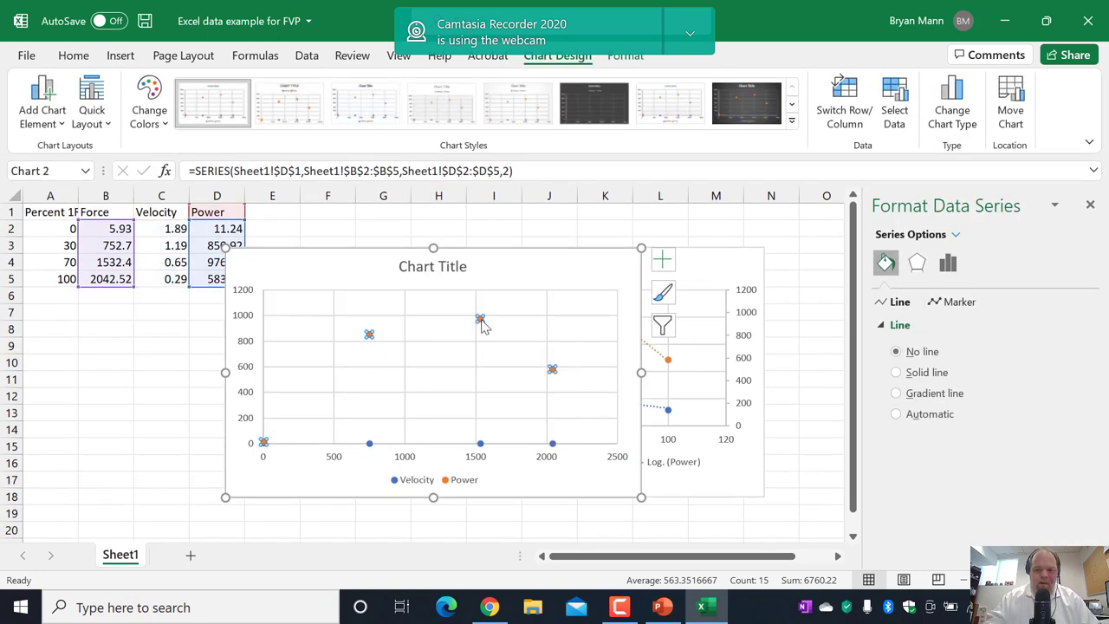
right_click(480, 319)
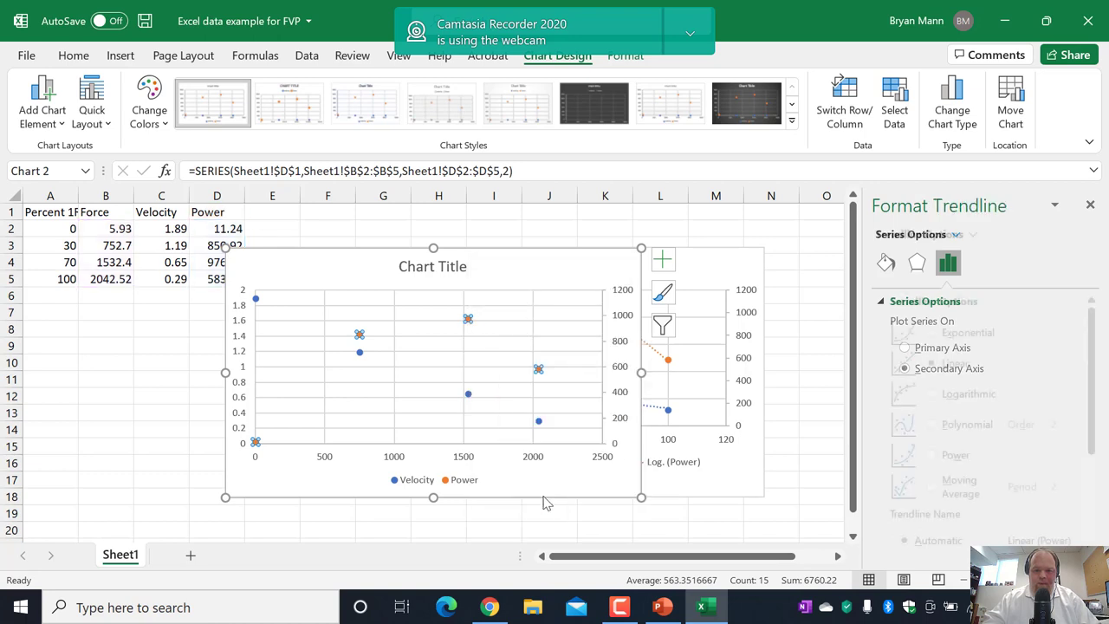
Set the Power series trendline to Polynomial, order 2
left_click(932, 423)
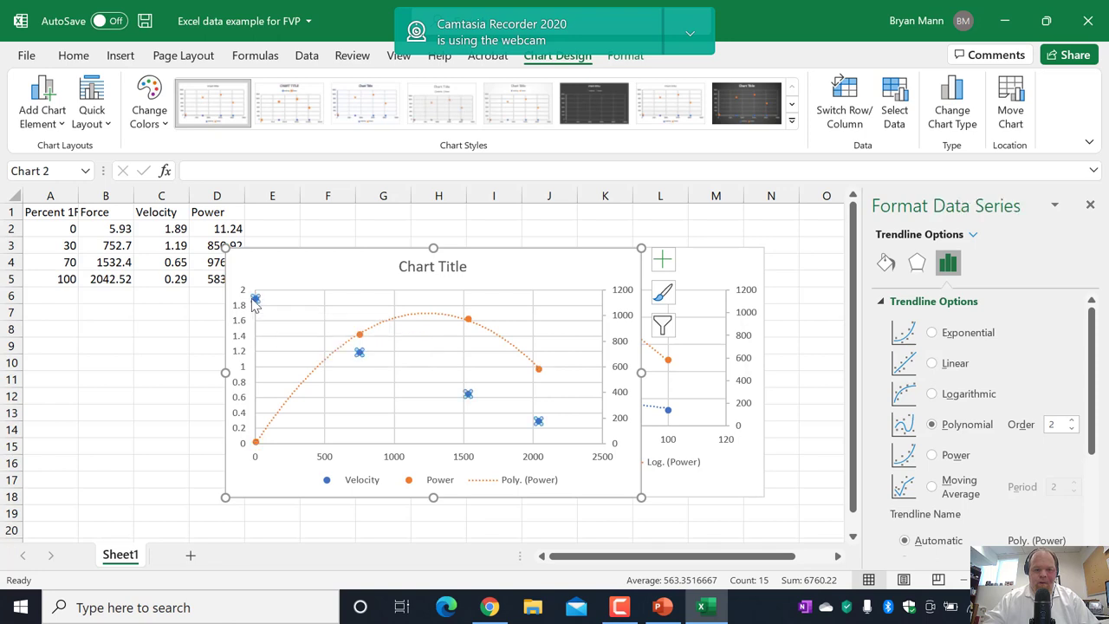
Add an exponential trendline to the Velocity series
right_click(357, 352)
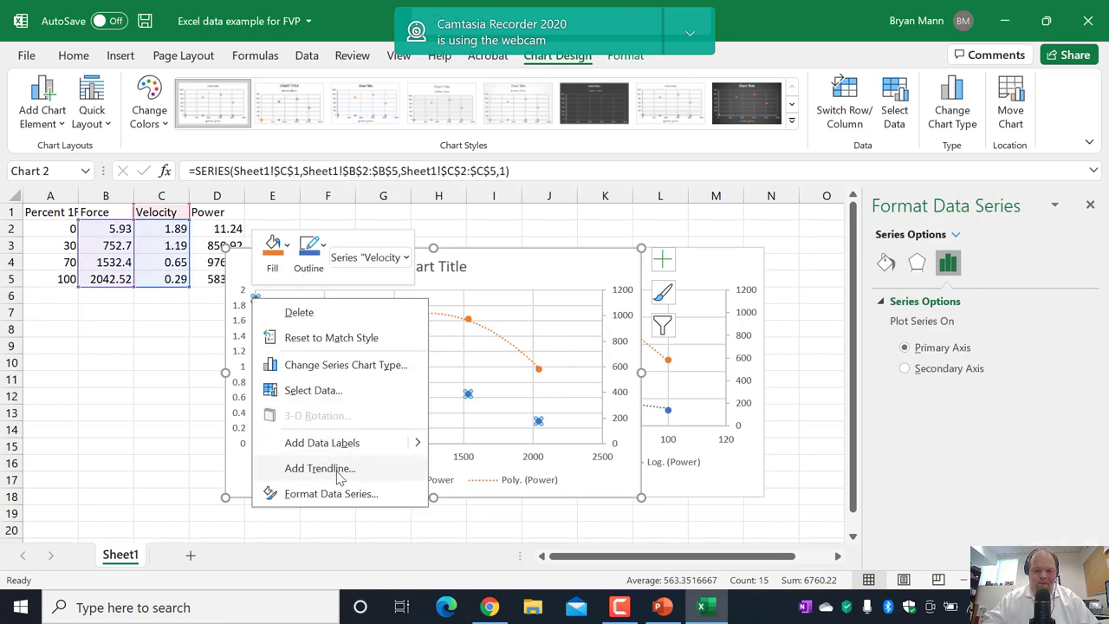
left_click(319, 468)
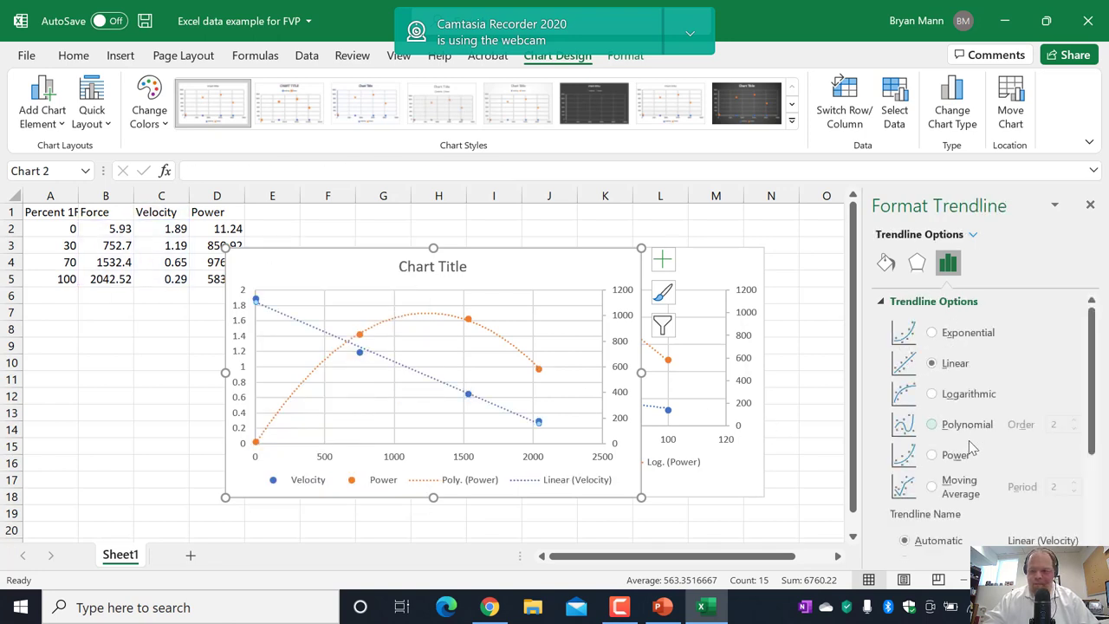
left_click(931, 331)
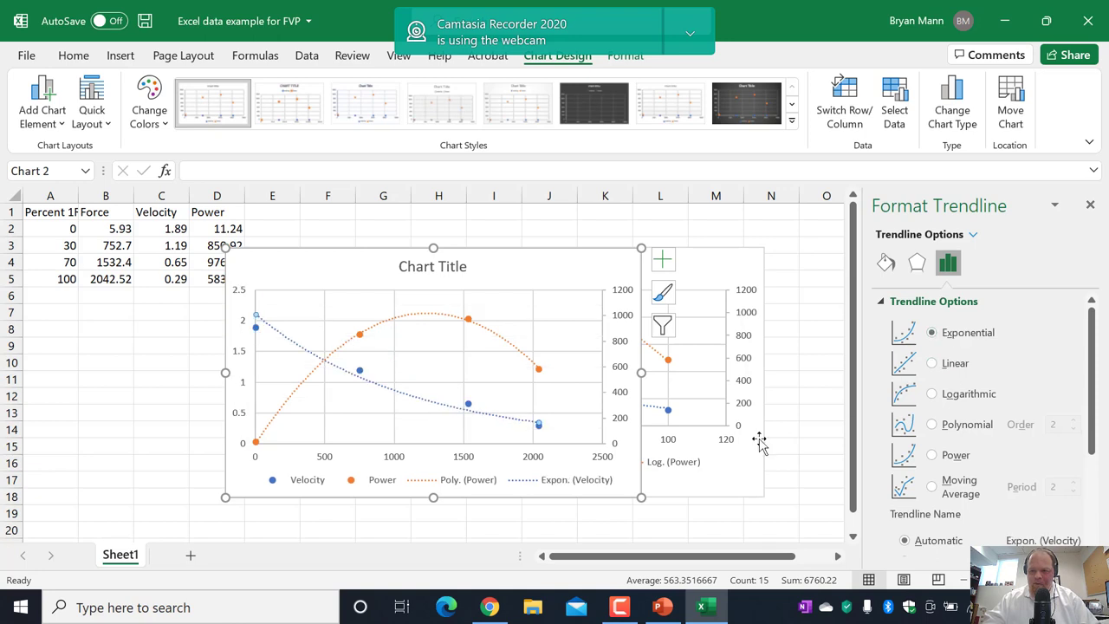
mouse_move(530, 496)
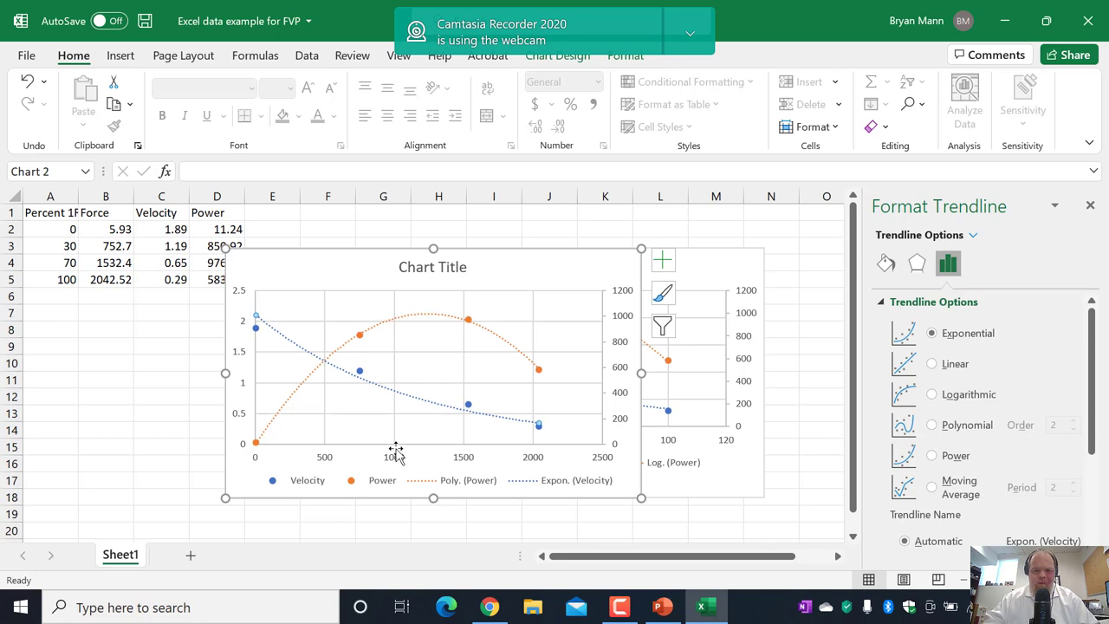
mouse_move(841, 563)
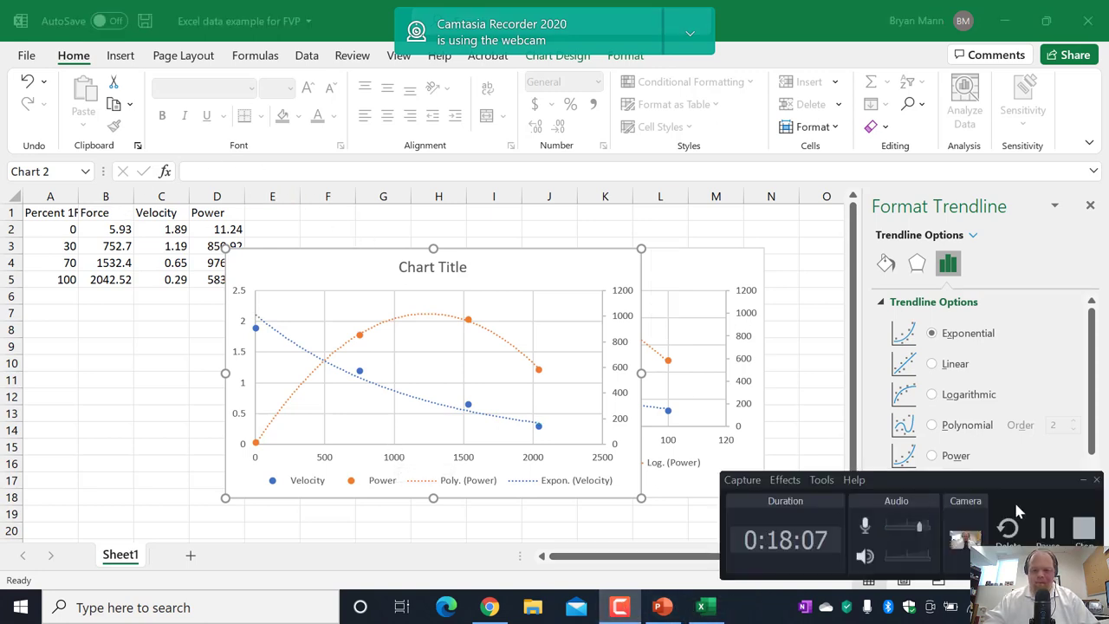
left_click(306, 54)
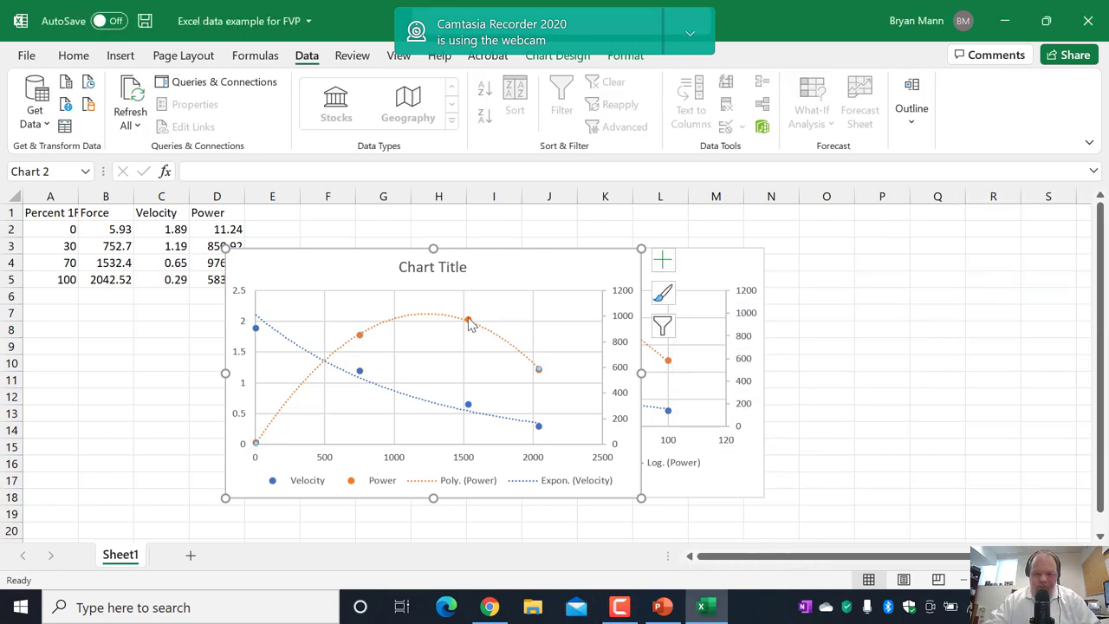
Display the polynomial Power trendline's equation and R² value on the chart
right_click(468, 319)
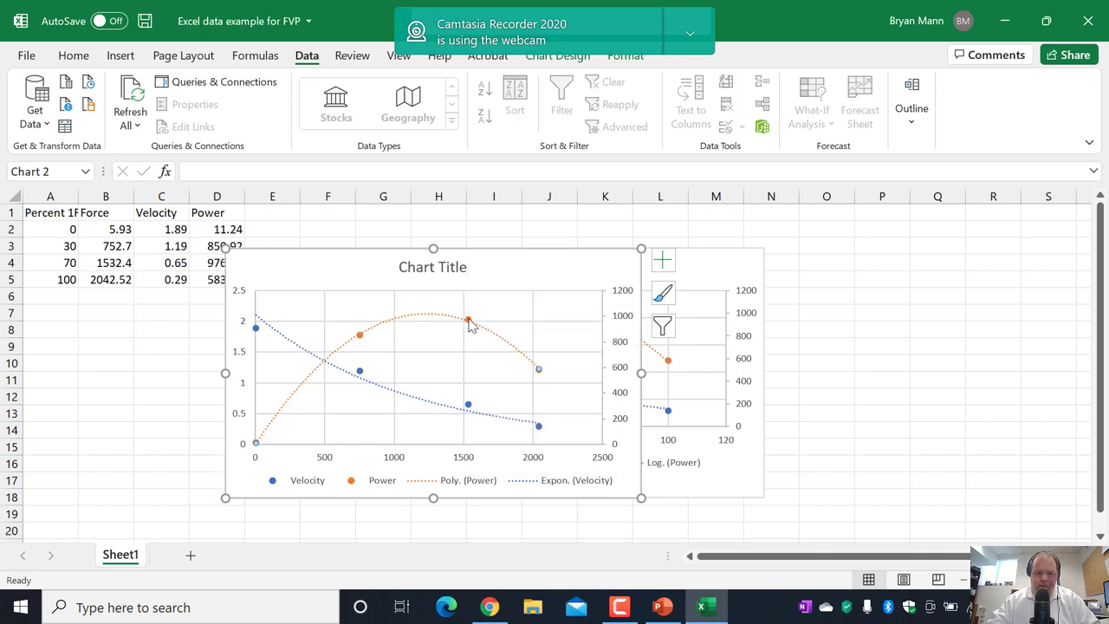
double_click(468, 319)
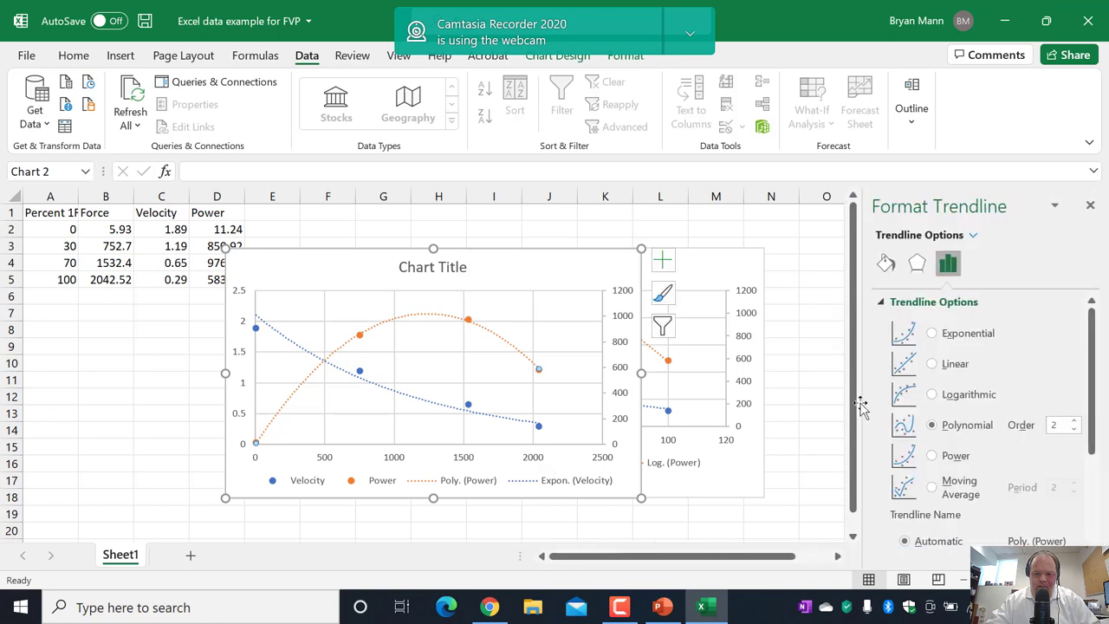
mouse_move(1094, 407)
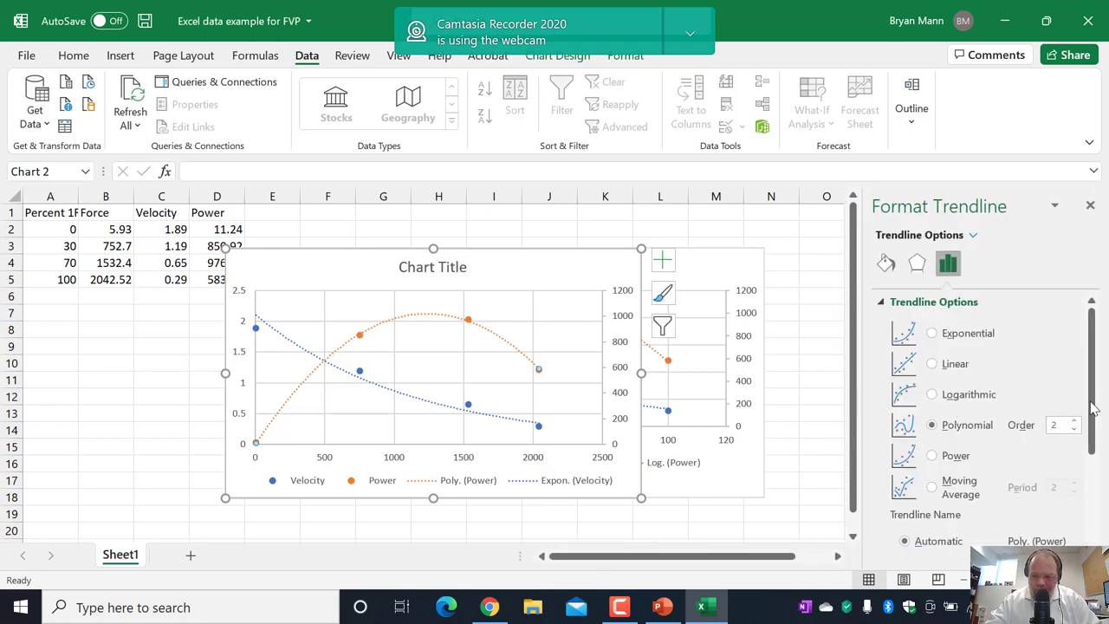
scroll("down", 3)
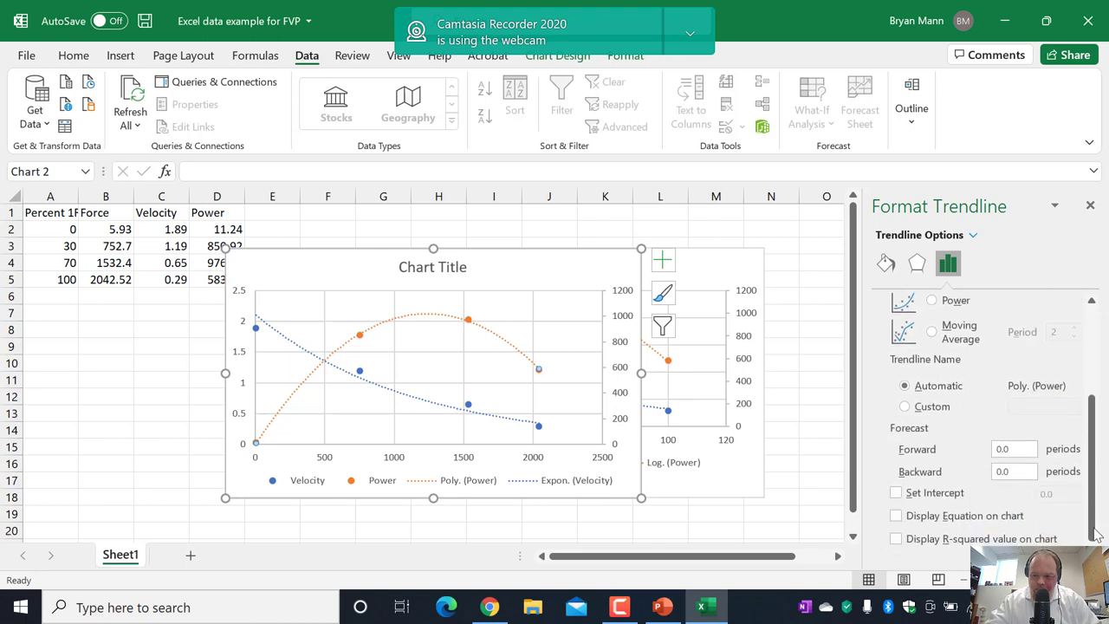
left_click(896, 516)
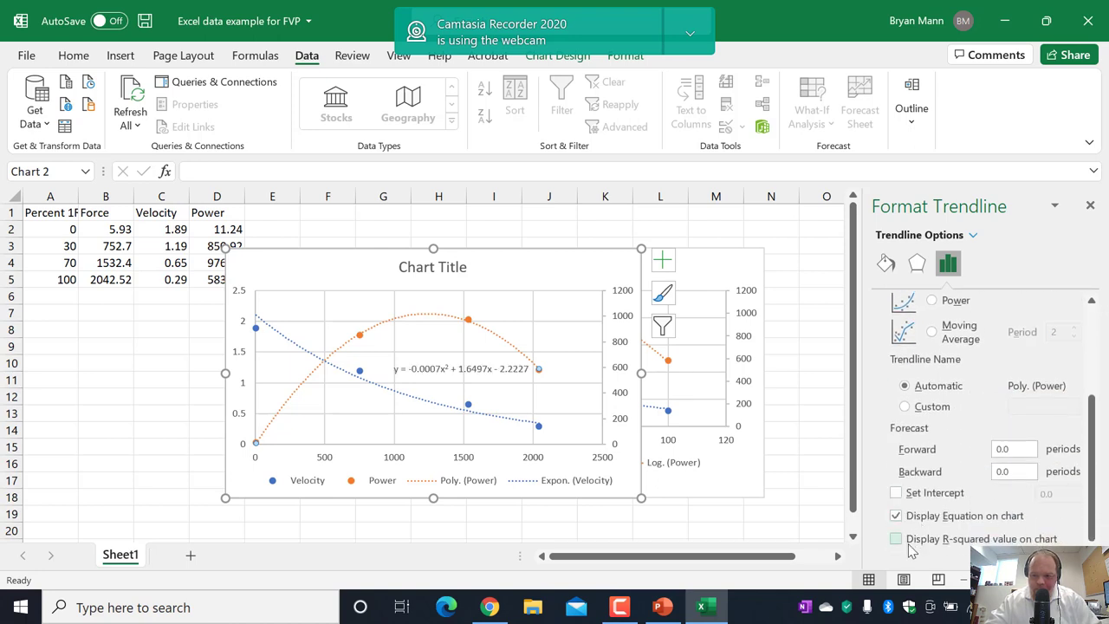
left_click(896, 538)
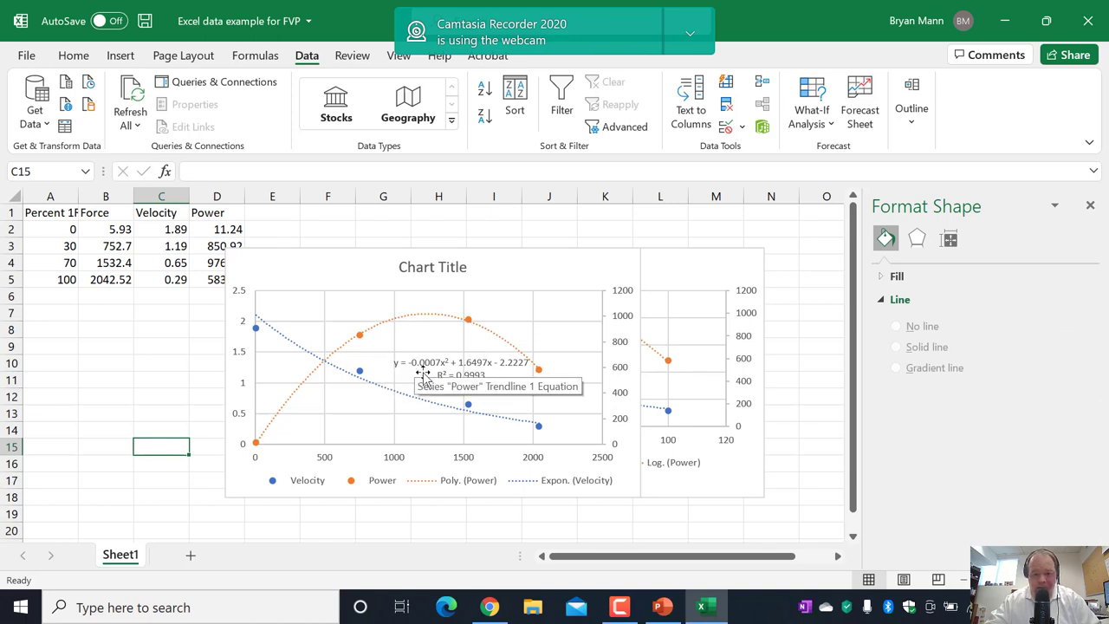
mouse_move(461, 415)
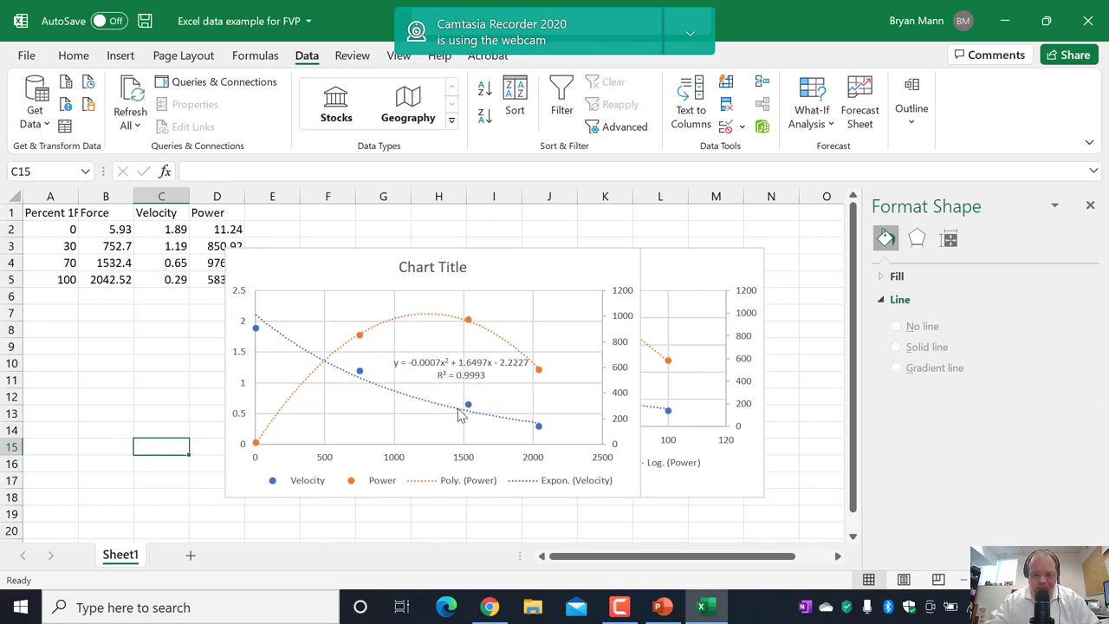
mouse_move(463, 406)
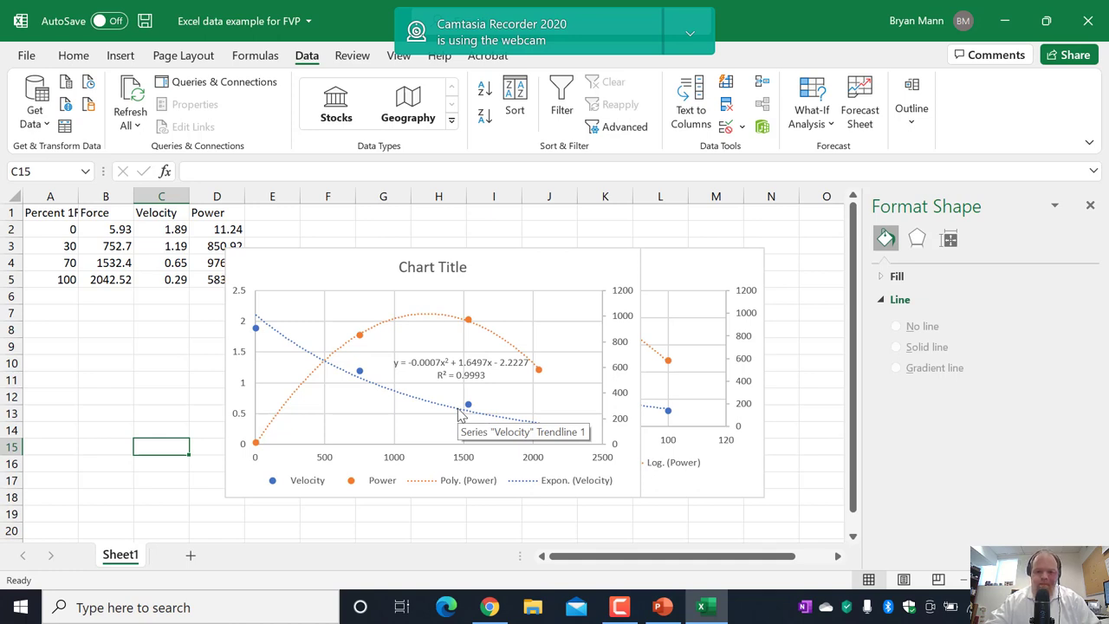
mouse_move(553, 373)
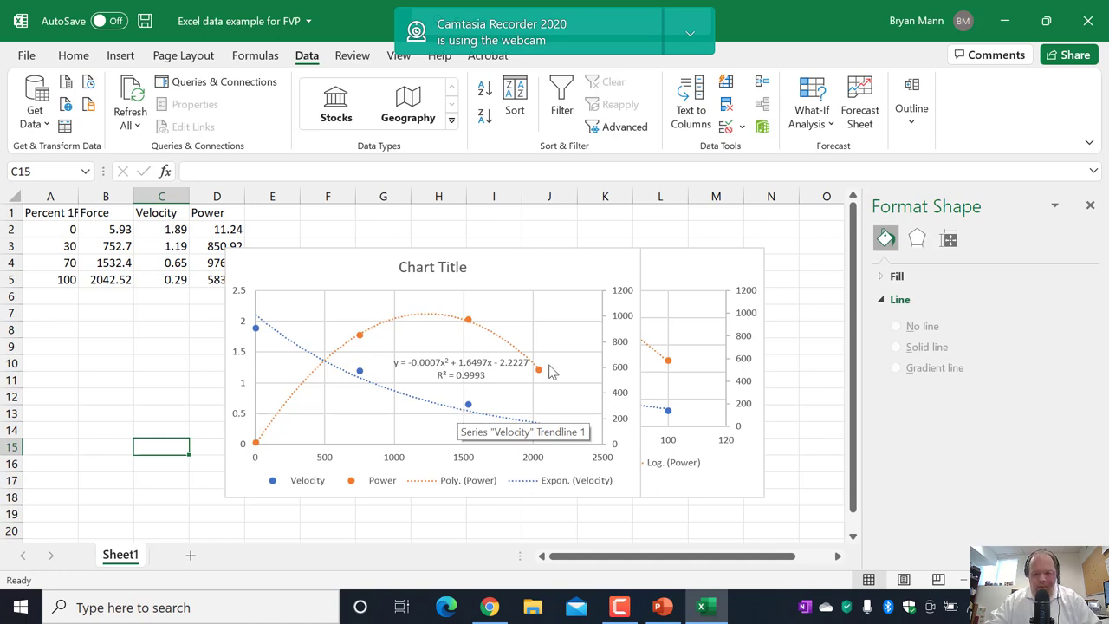
mouse_move(724, 499)
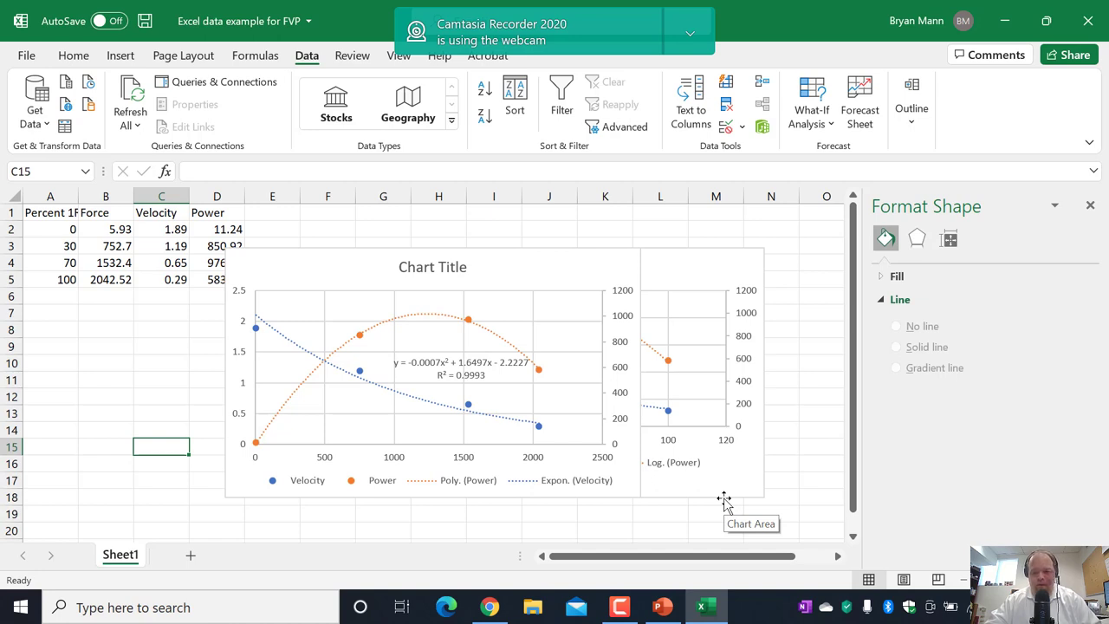
left_click(619, 607)
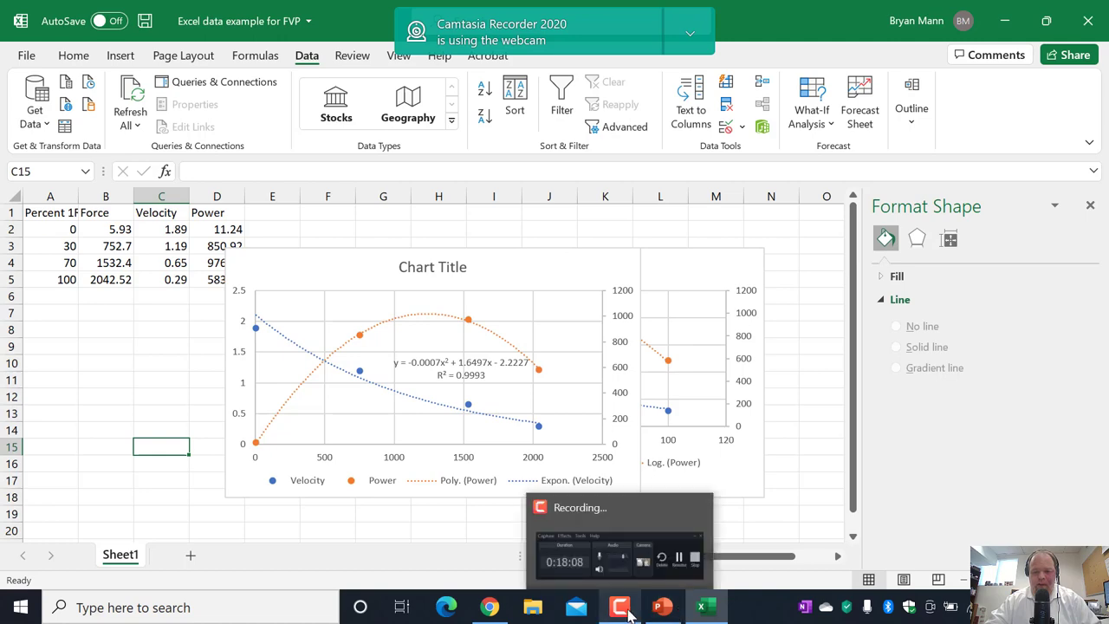